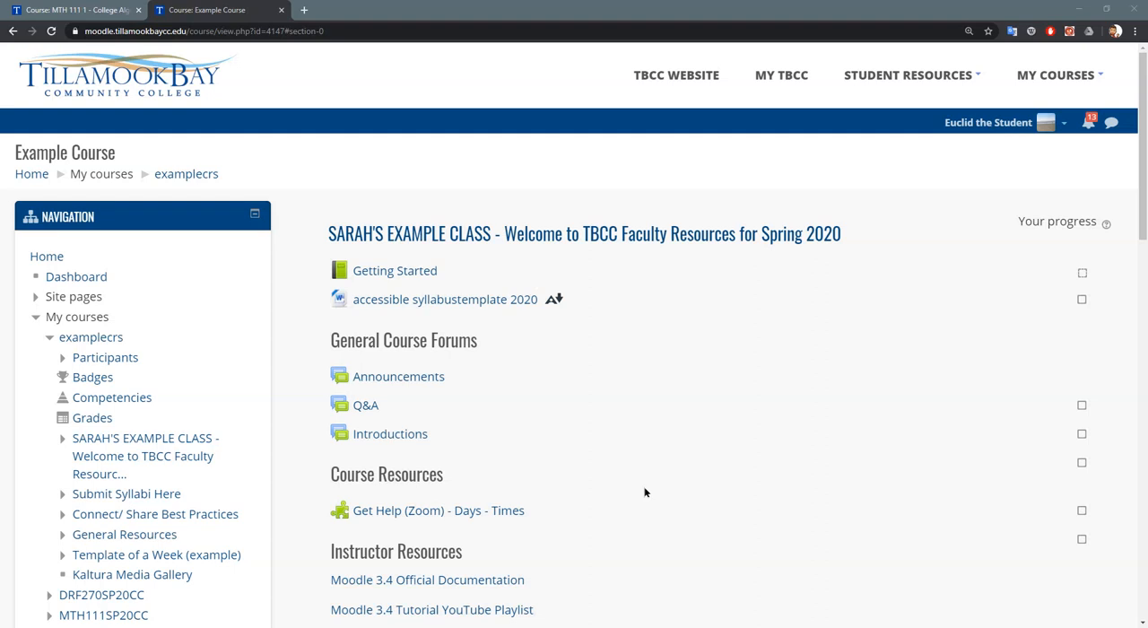
mouse_move(438, 407)
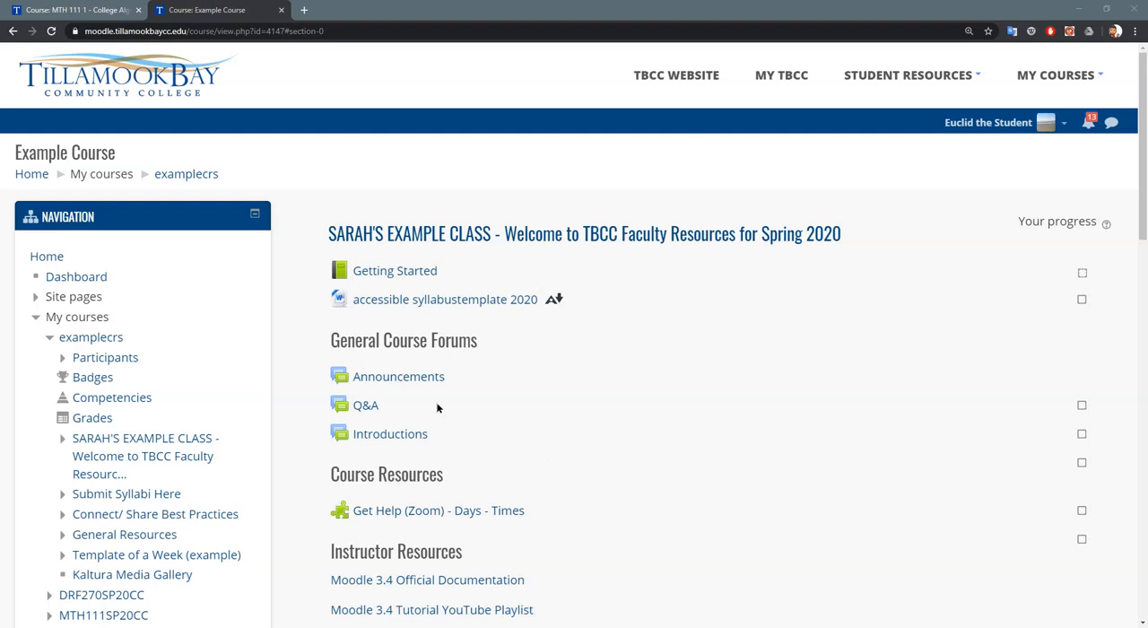
mouse_move(445, 388)
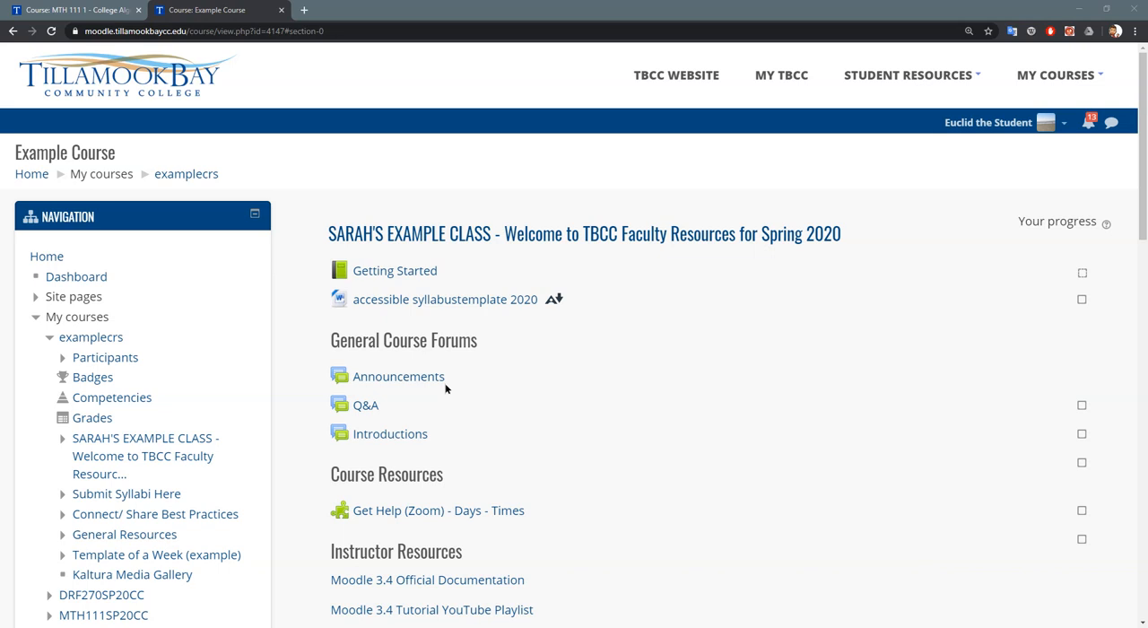
mouse_move(405, 392)
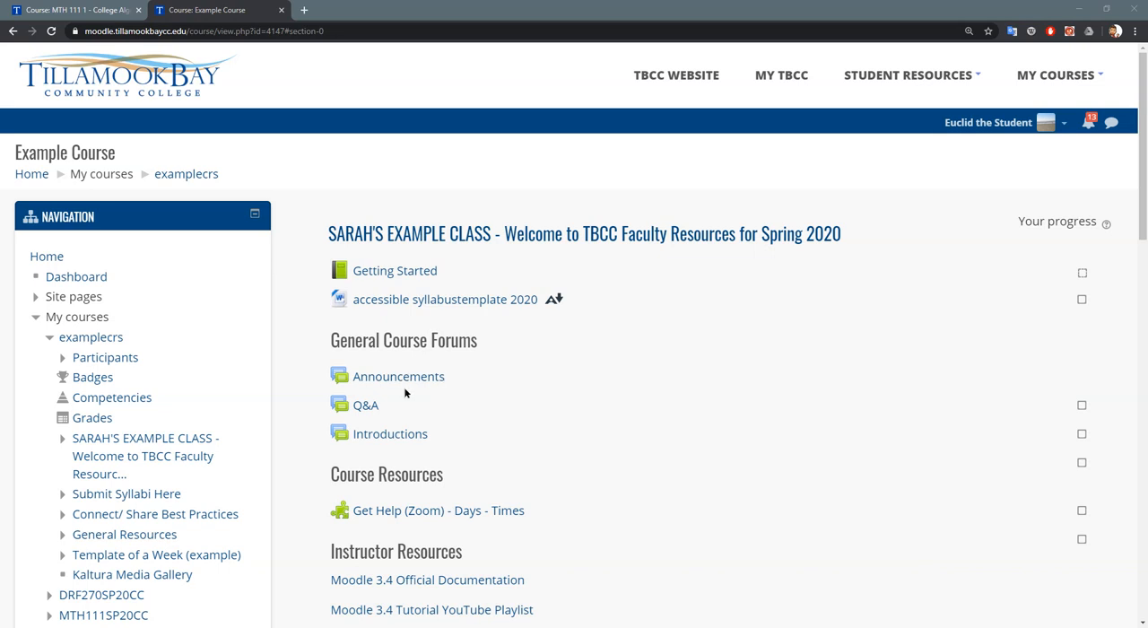
Open the Introductions forum from the Example Course page
left_click(391, 433)
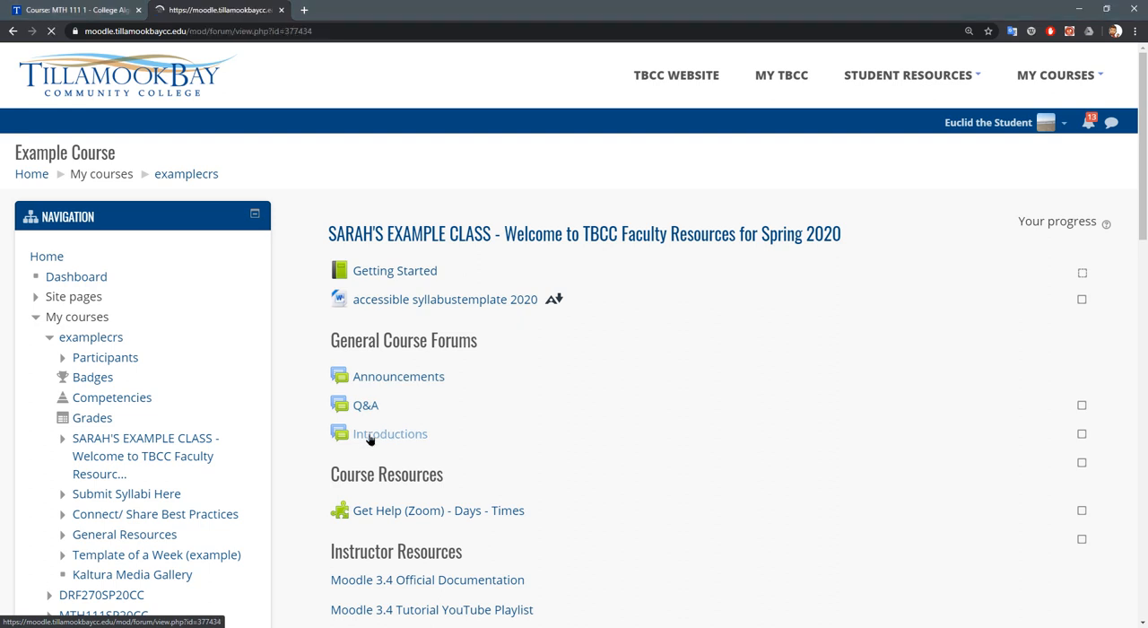
Start a new discussion topic titled and worded 'My Screen shot'
left_click(389, 432)
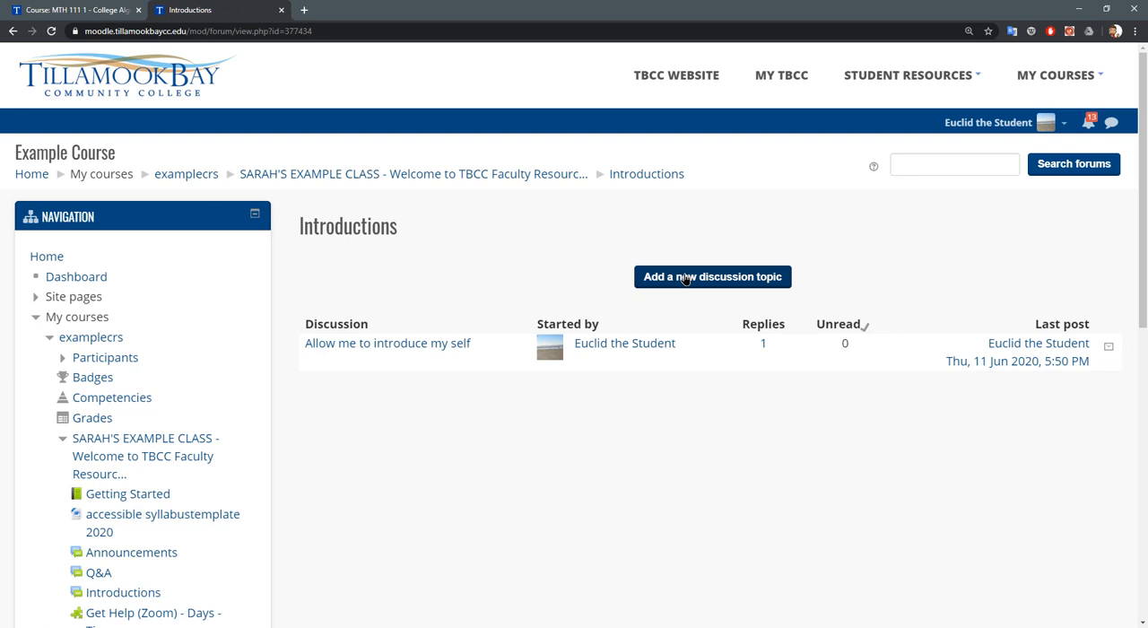
left_click(712, 276)
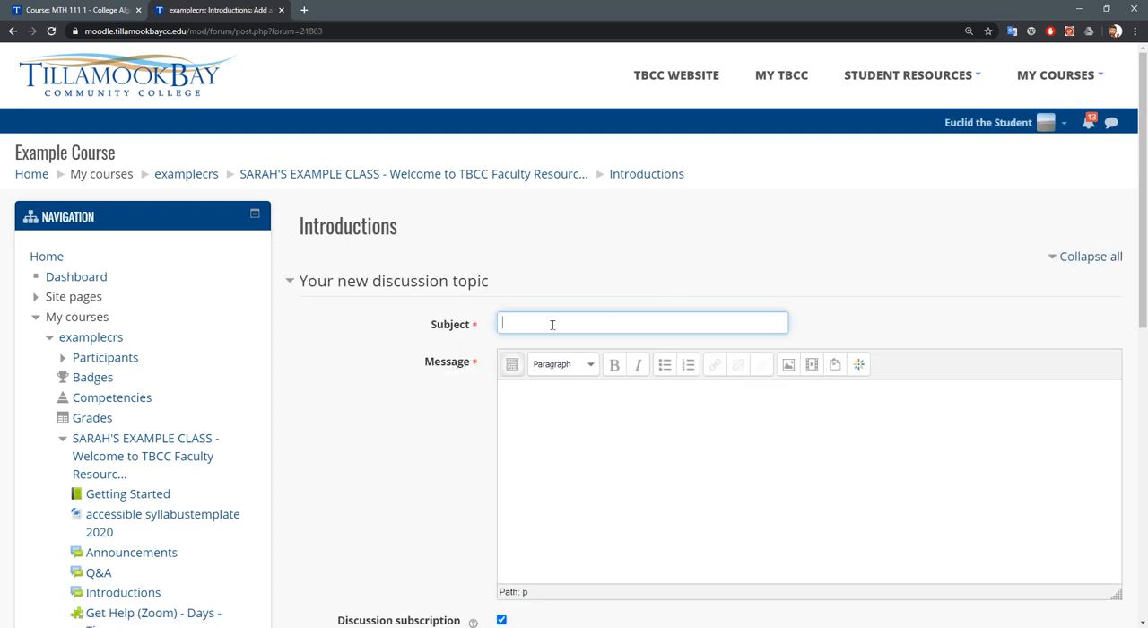
type("My Screen shot")
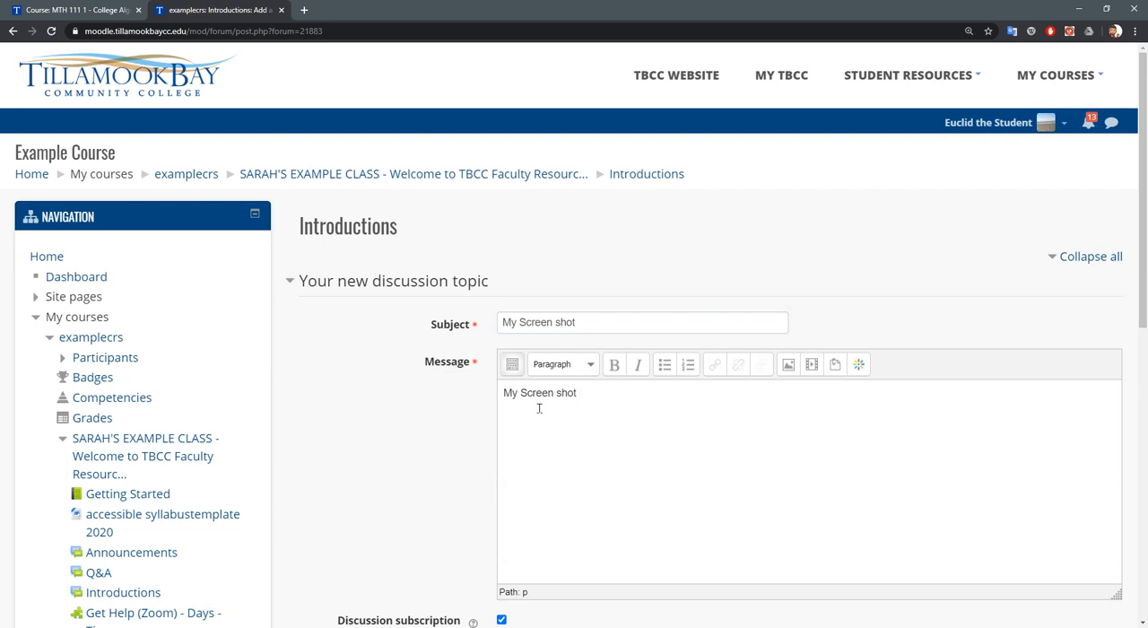
mouse_move(787, 364)
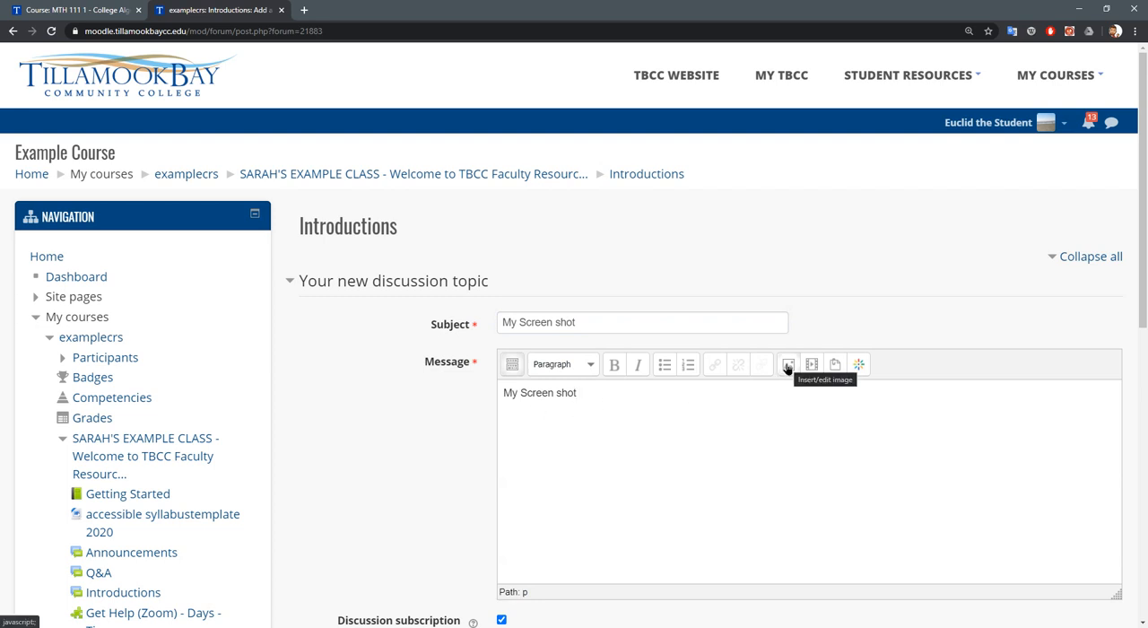
Choose BB_ConceptArt.jpg from the Desktop as the image to upload into the message
left_click(788, 364)
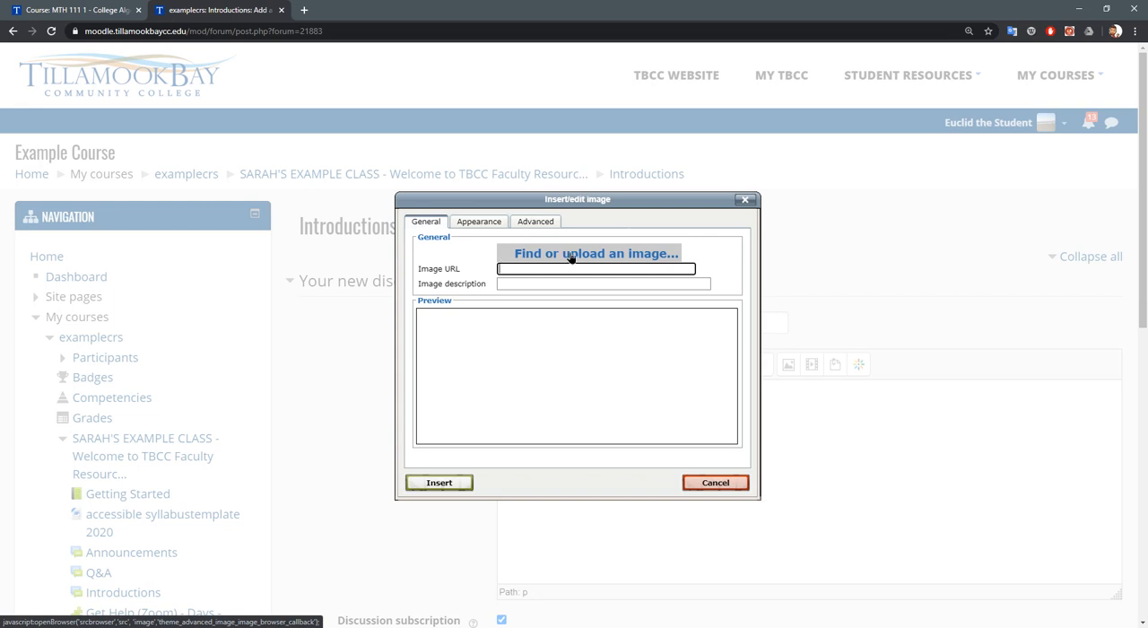
left_click(595, 252)
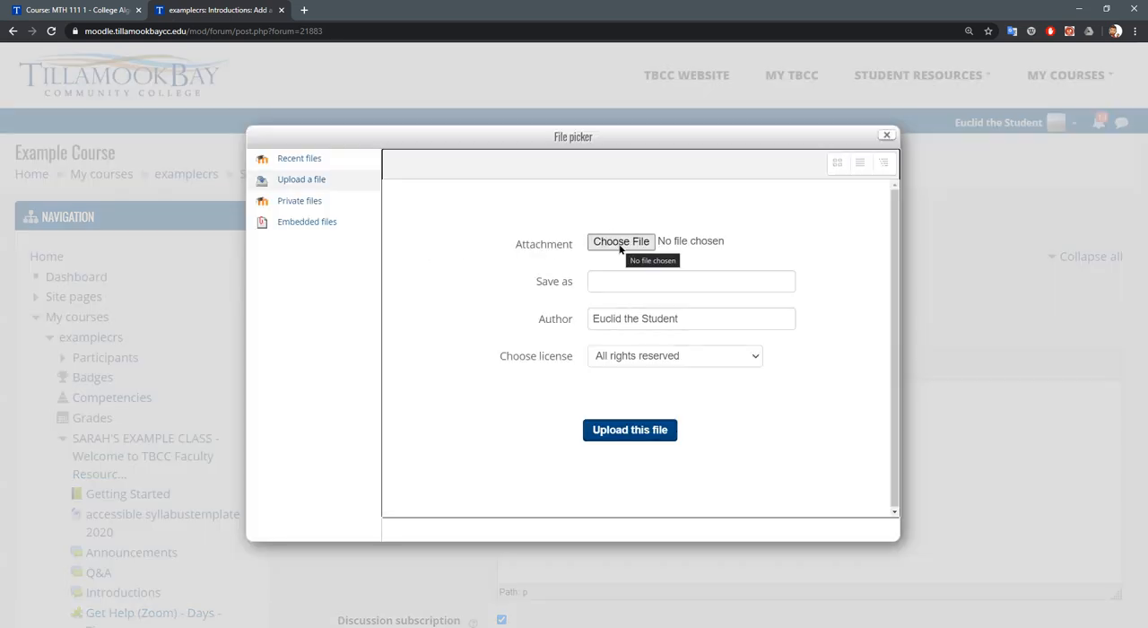
left_click(621, 241)
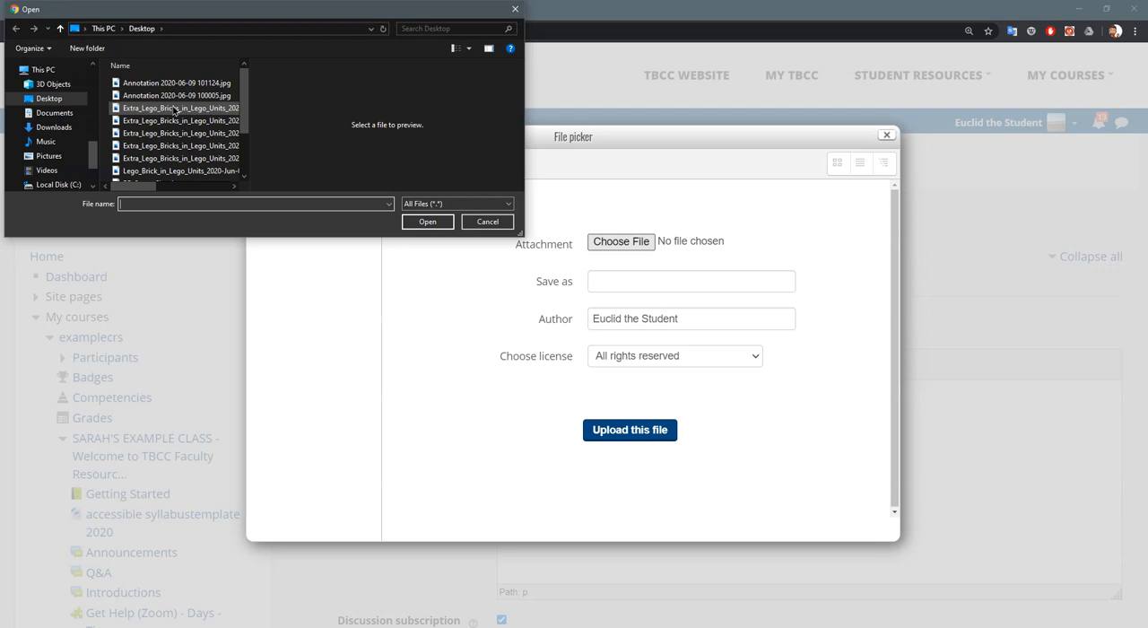
left_click(151, 149)
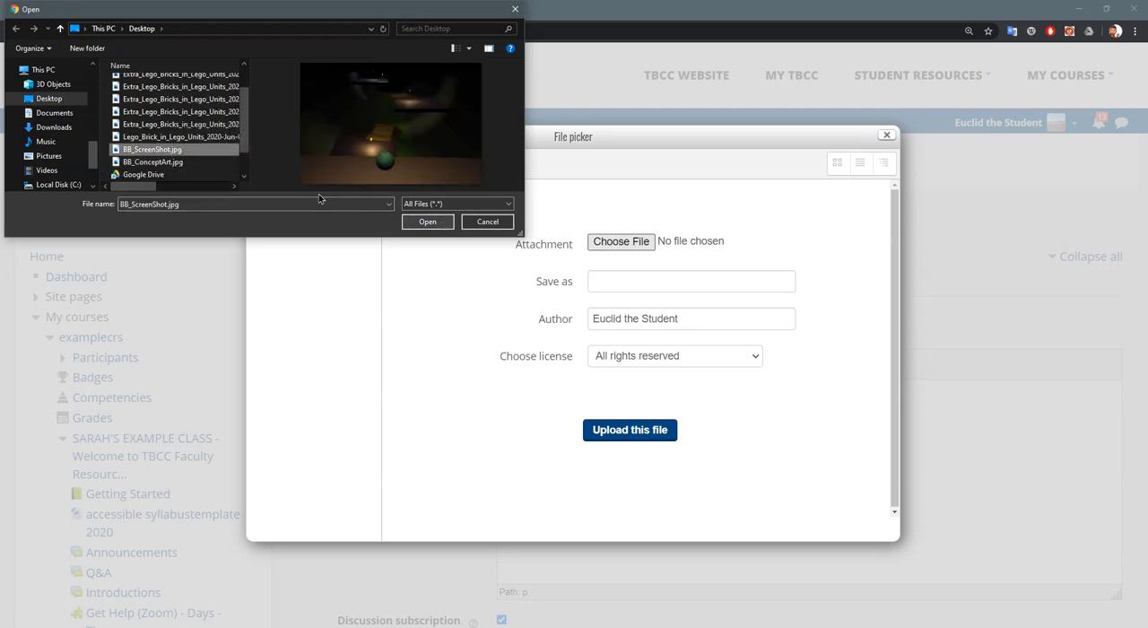
left_click(153, 161)
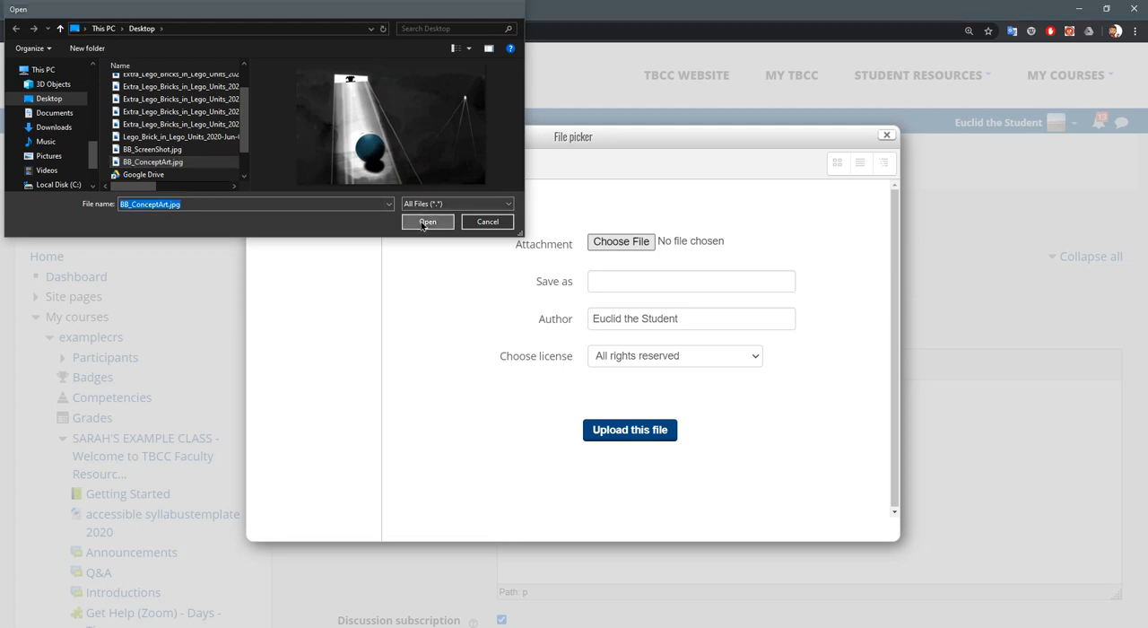
left_click(427, 223)
type("screen shot 1")
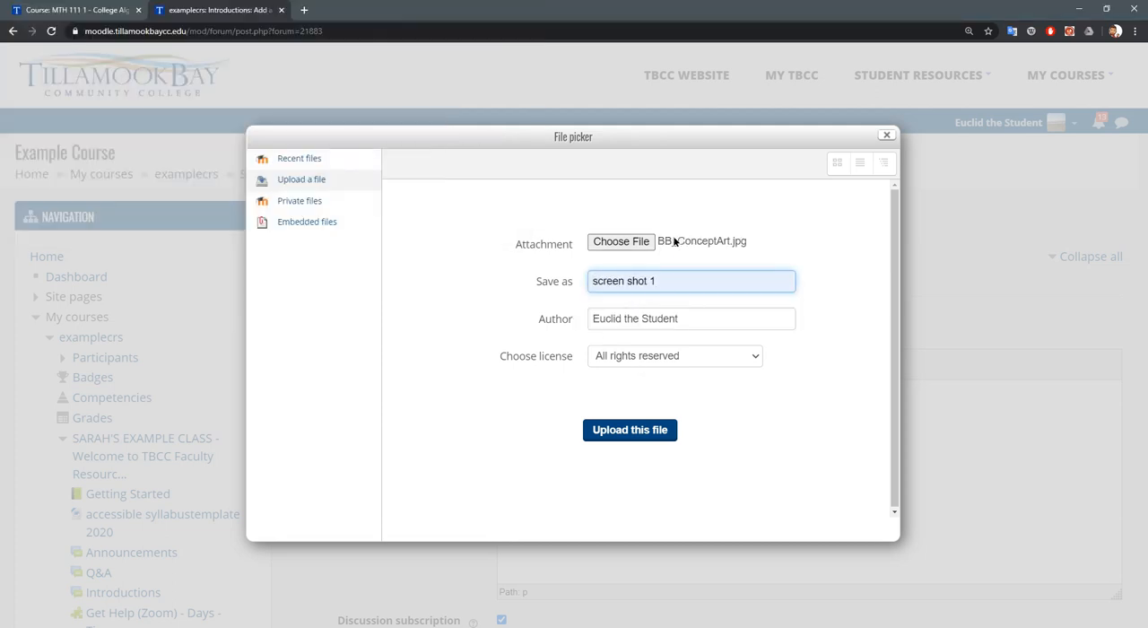
mouse_move(684, 237)
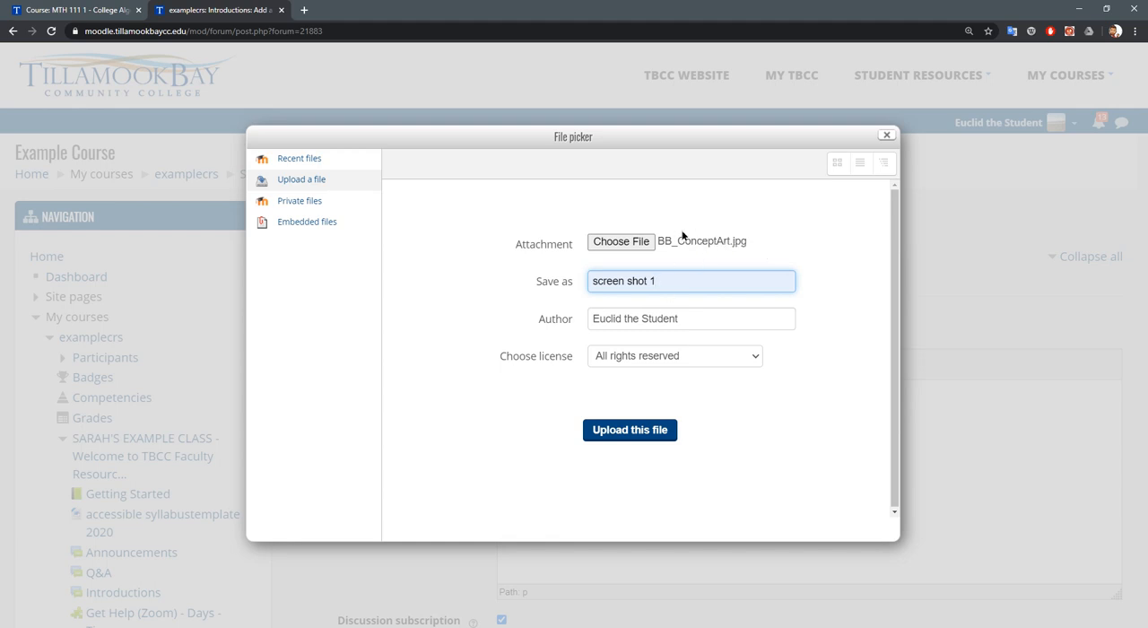
left_click(630, 430)
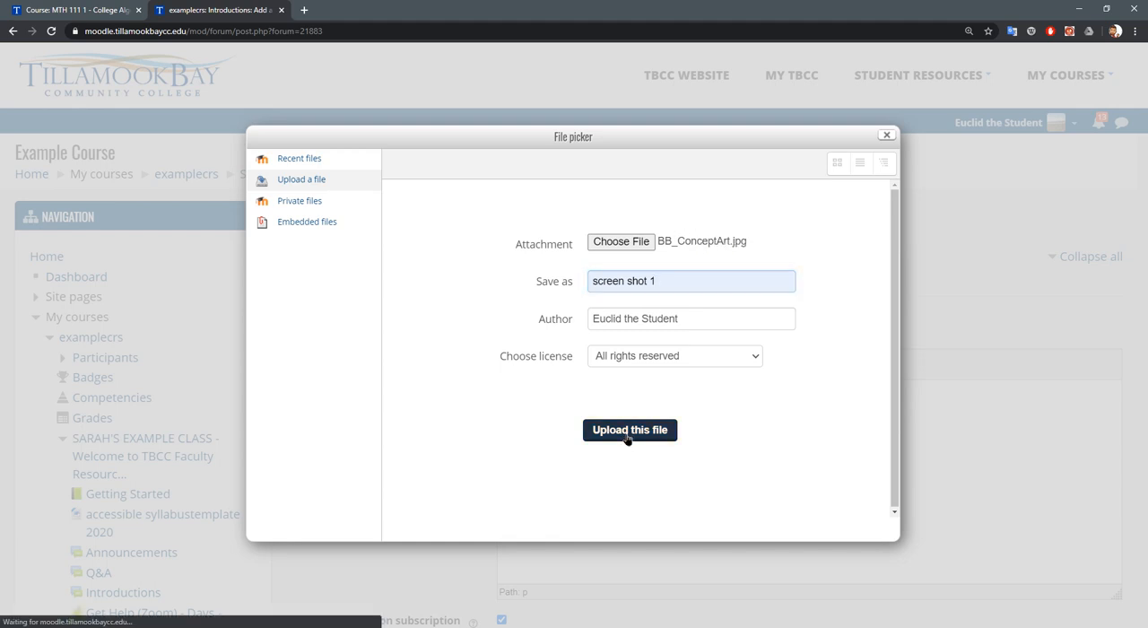
Upload BB_ConceptArt.jpg so its URL fills the image details
left_click(629, 431)
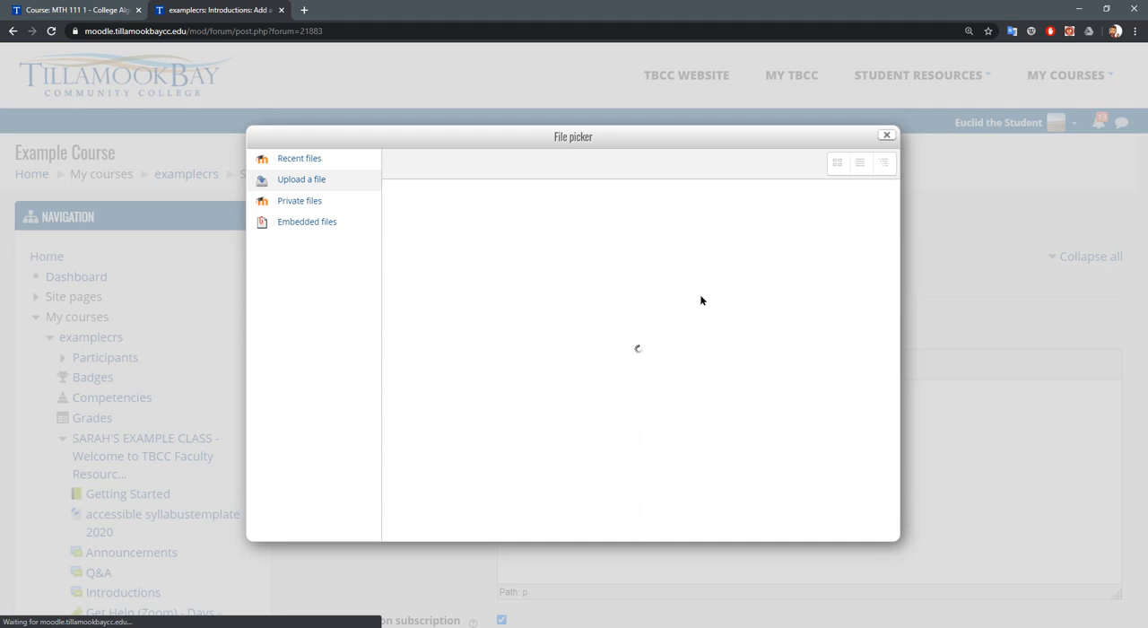
mouse_move(778, 376)
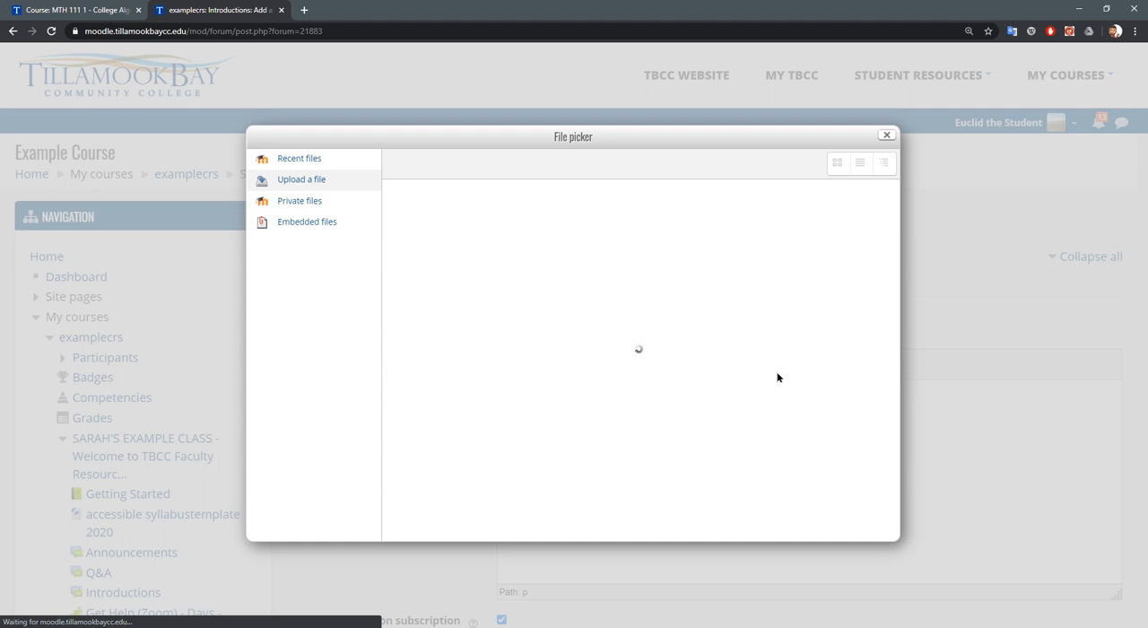
mouse_move(775, 391)
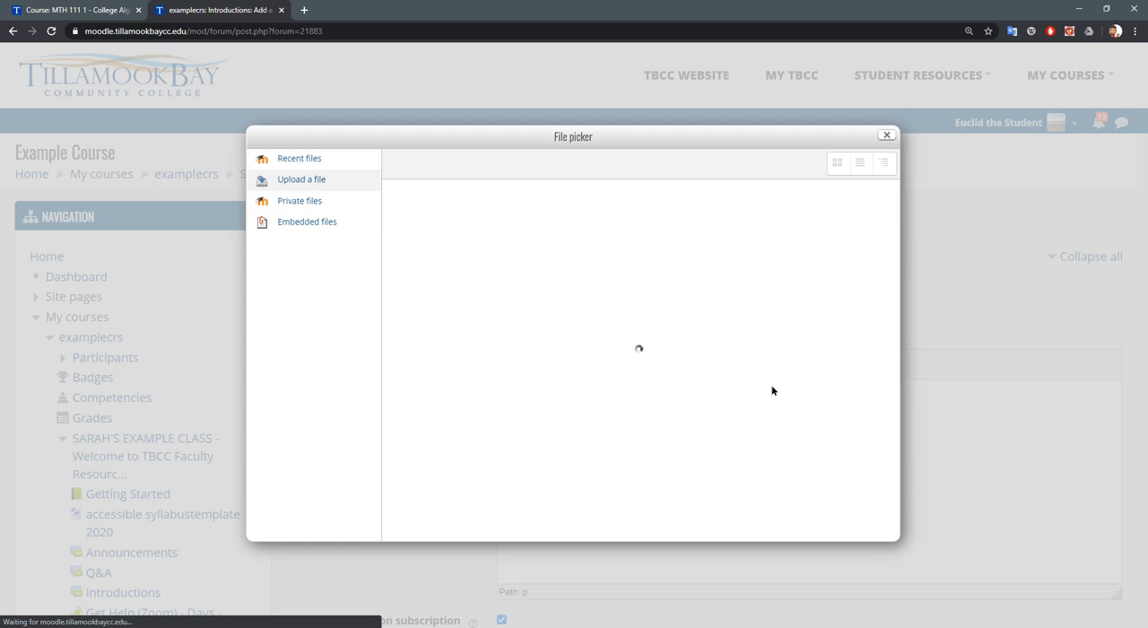
mouse_move(654, 434)
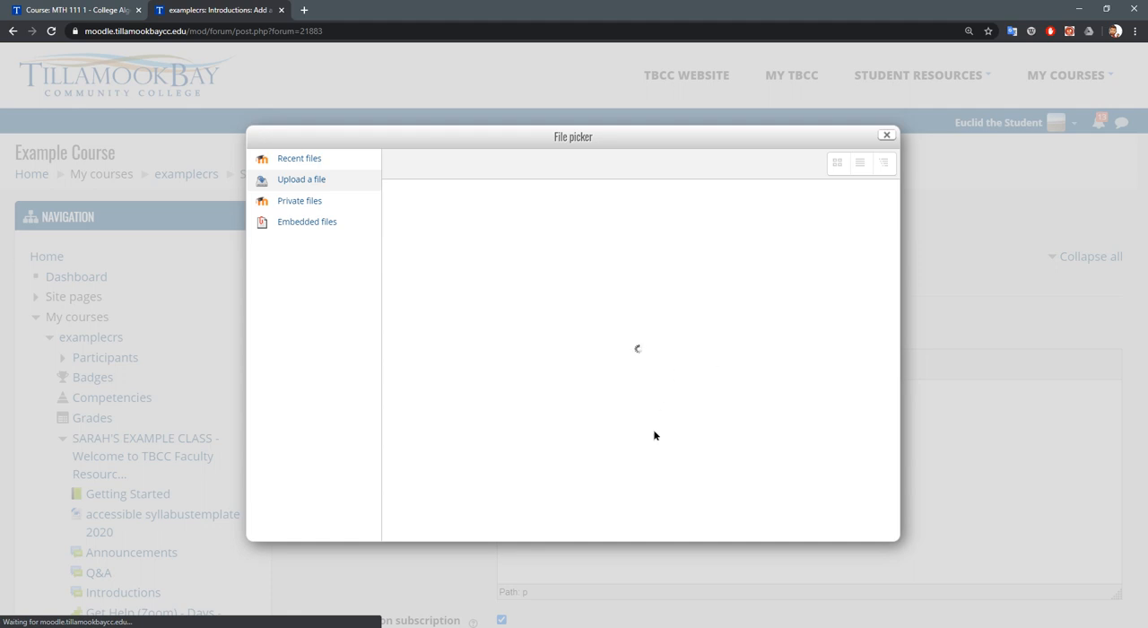
mouse_move(513, 325)
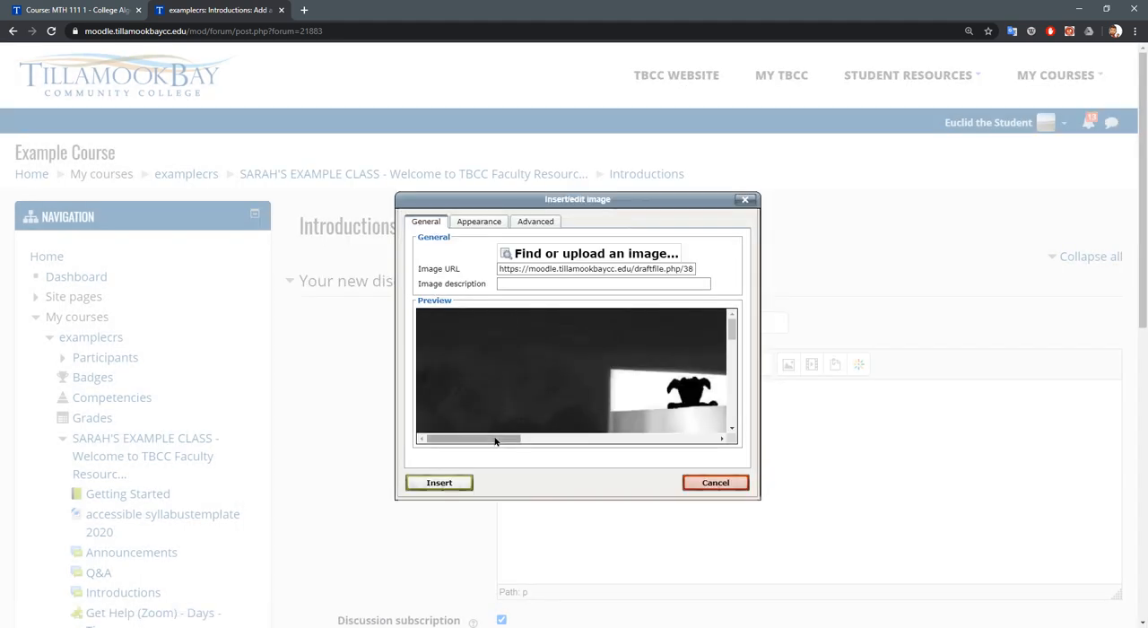
mouse_move(438, 423)
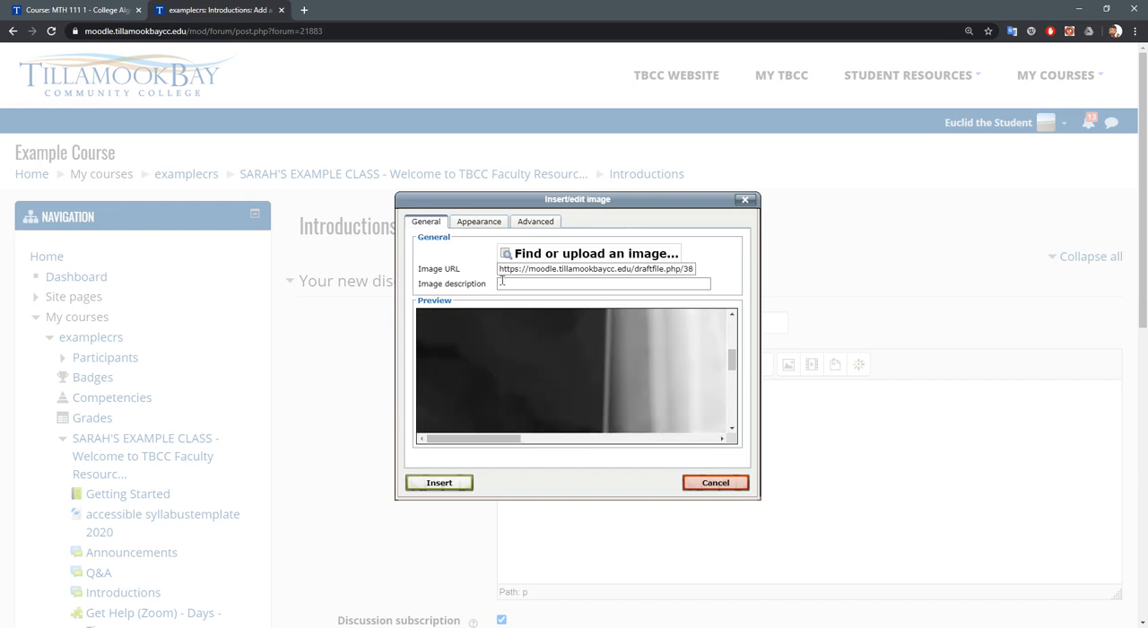
Describe the image as 'screen shot 1' and insert it into the message
type("screen shot 1")
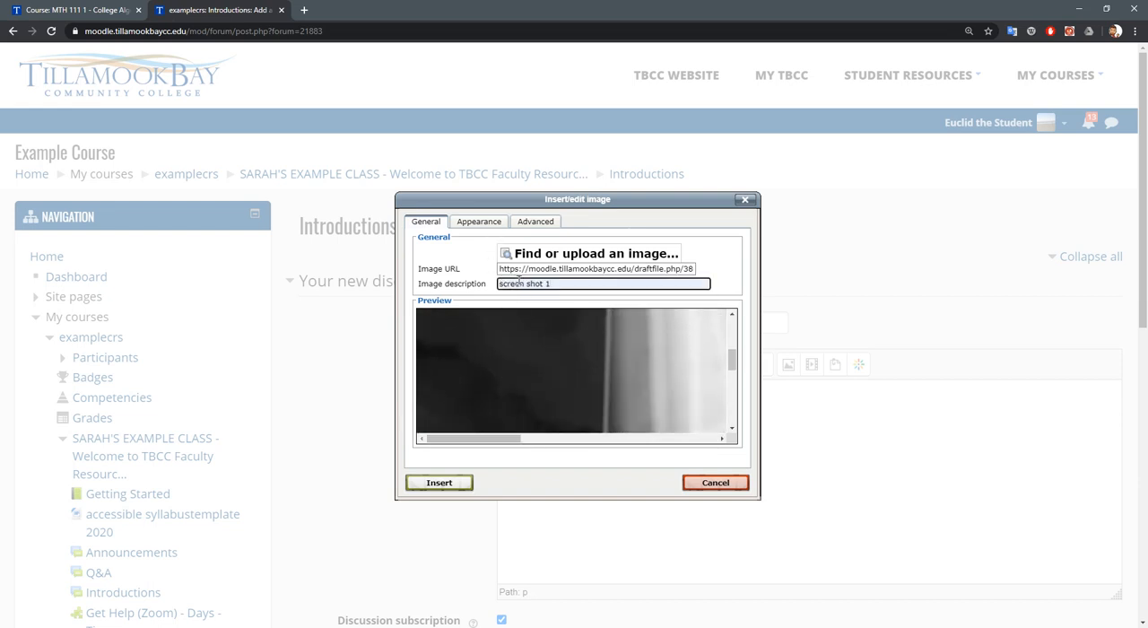
left_click(477, 222)
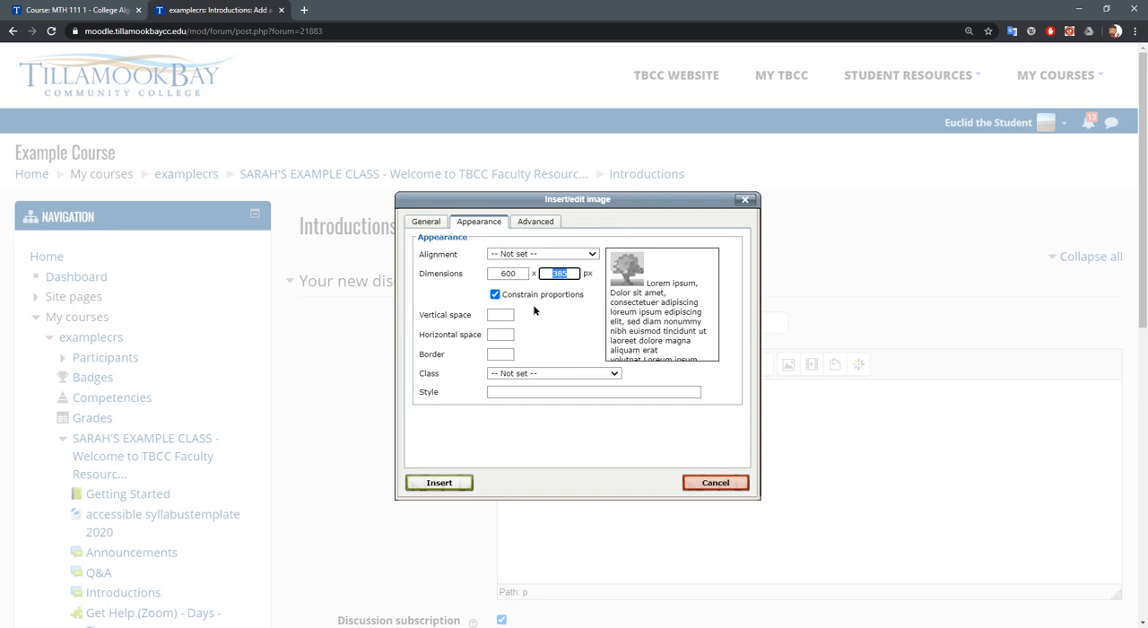
mouse_move(548, 432)
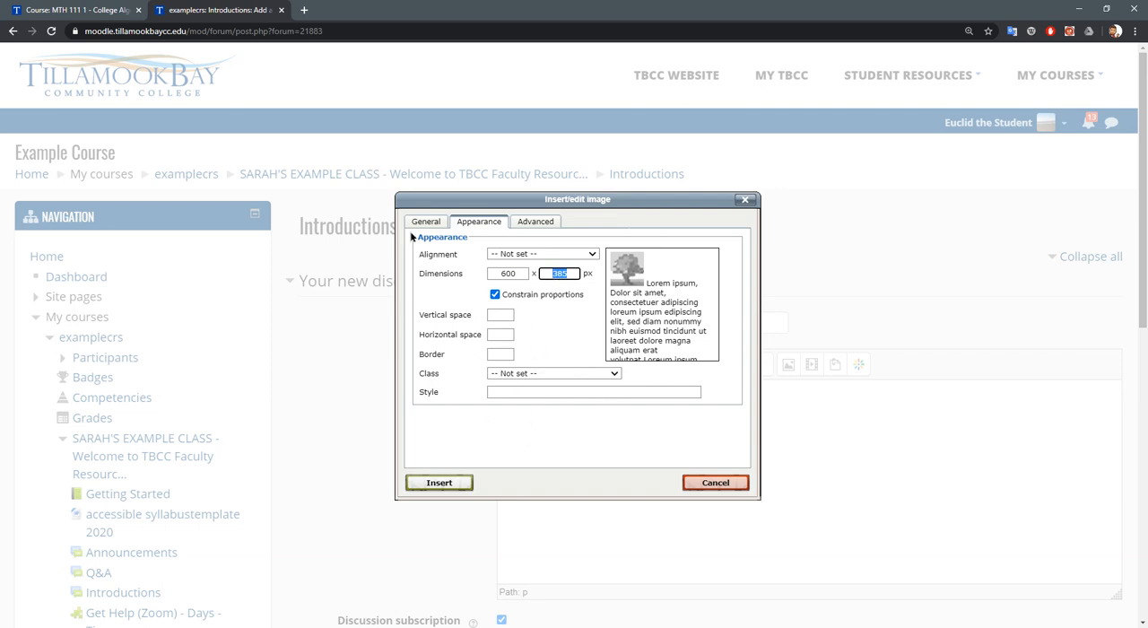
left_click(425, 222)
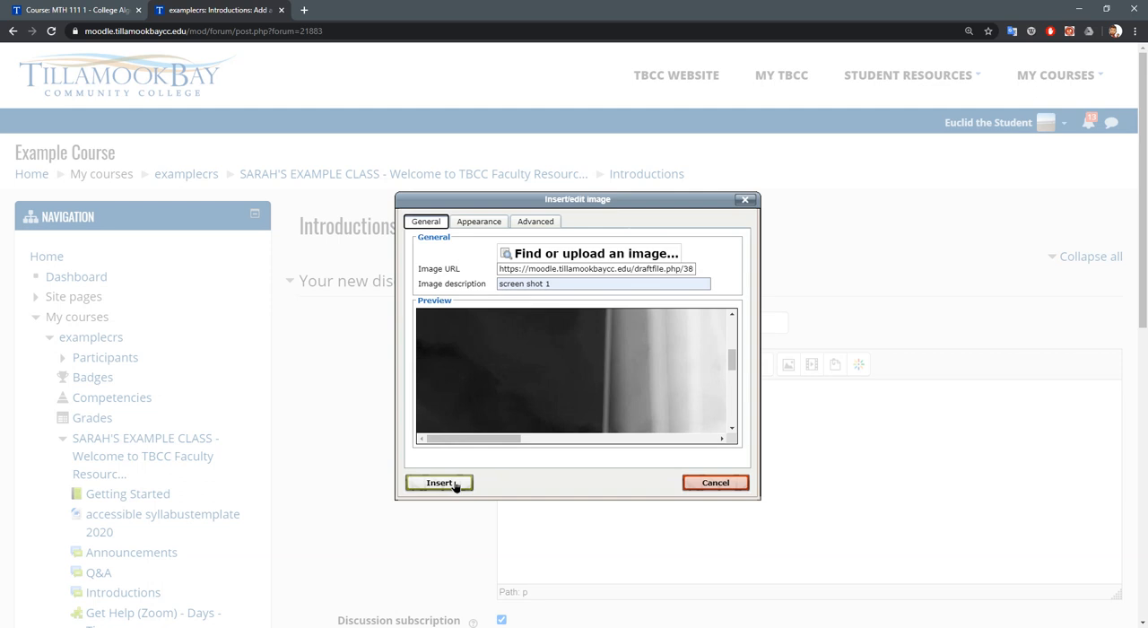
left_click(437, 482)
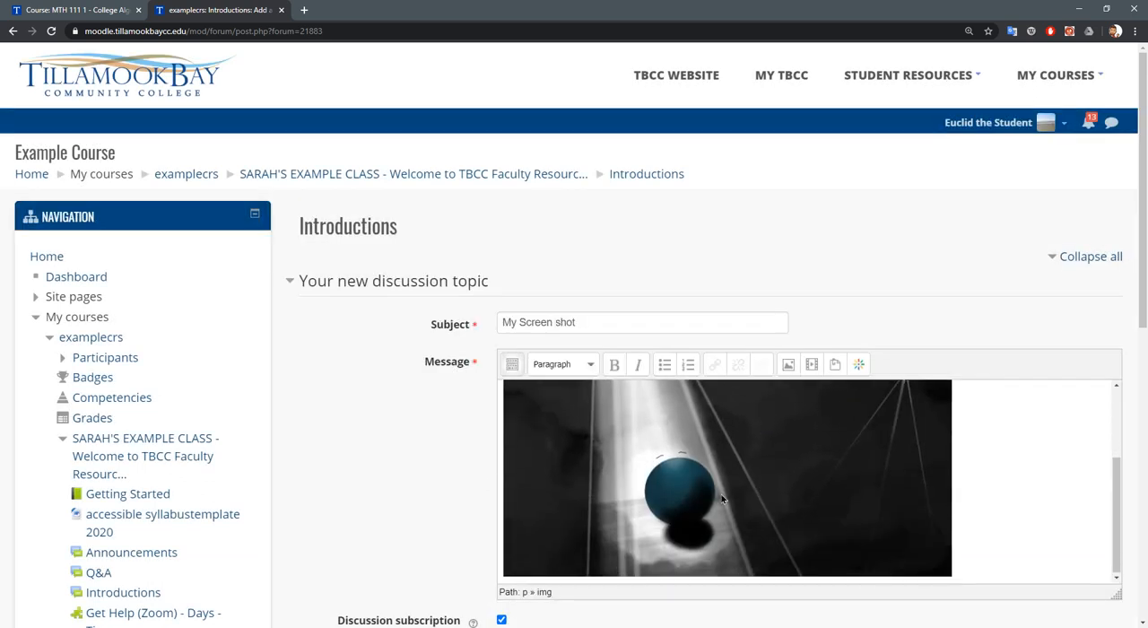
mouse_move(714, 497)
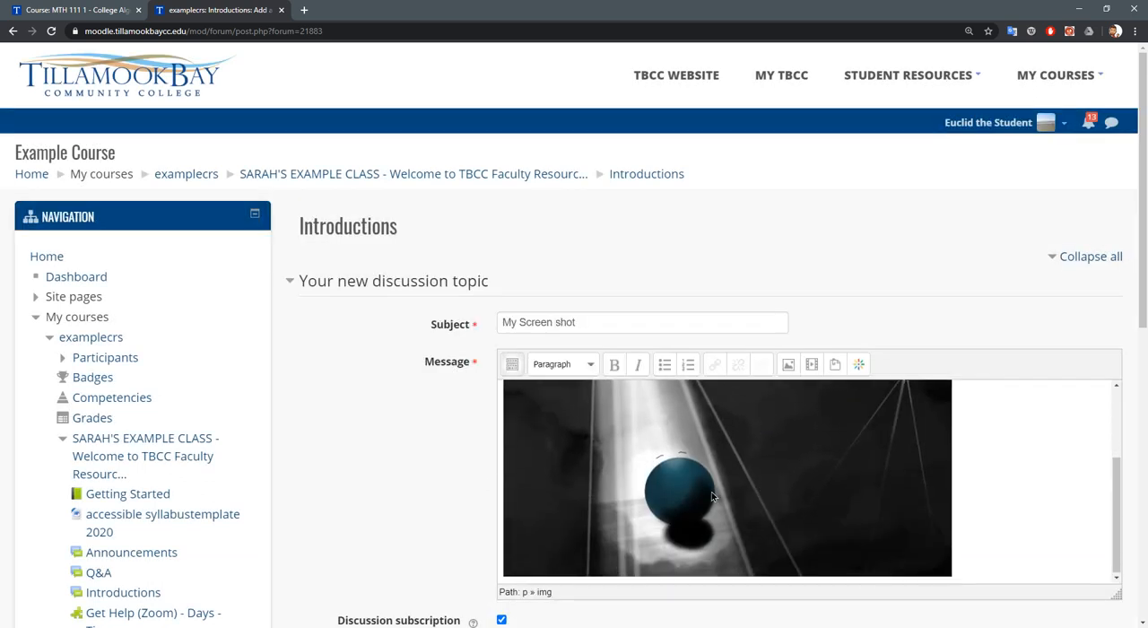
mouse_move(718, 477)
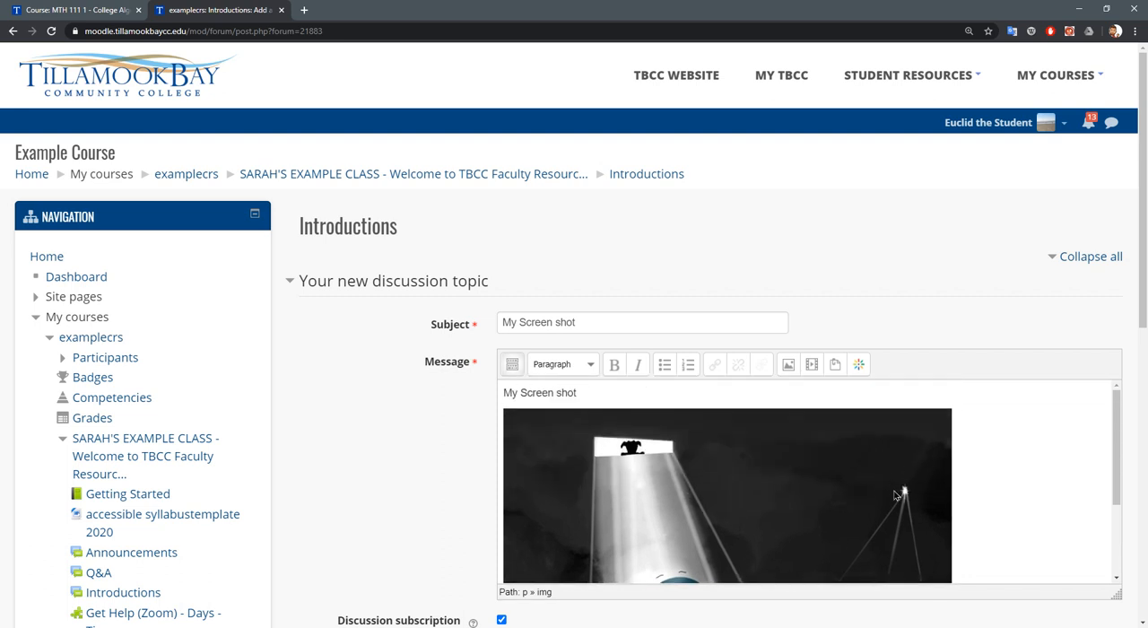
Check the embedded screenshot's properties show 600 × 385 and leave them unchanged
right_click(900, 491)
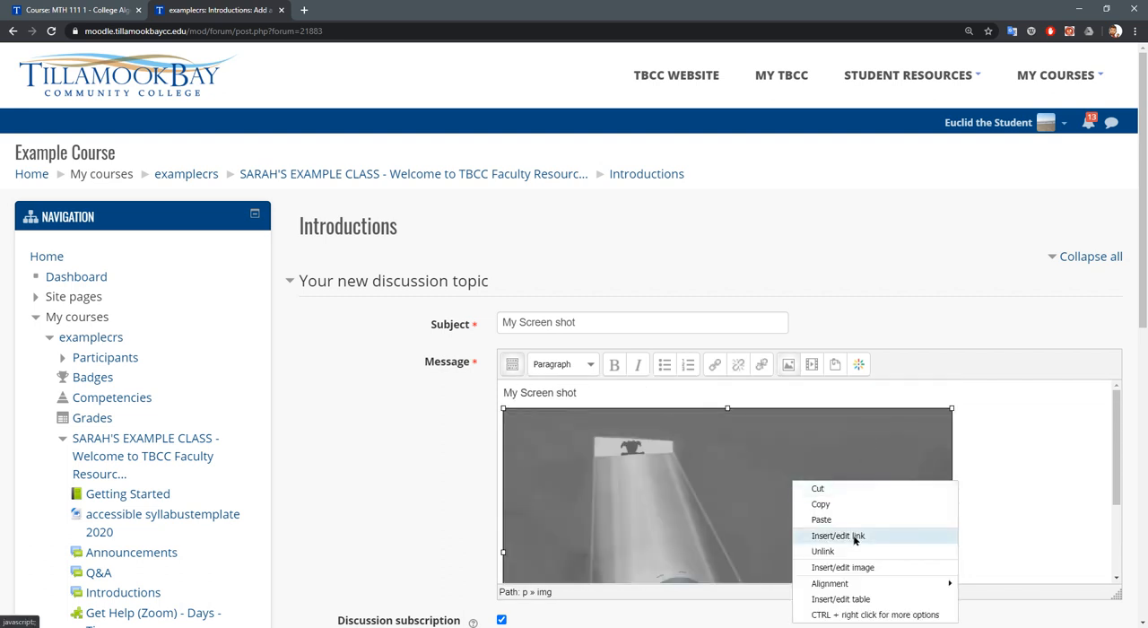
mouse_move(838, 535)
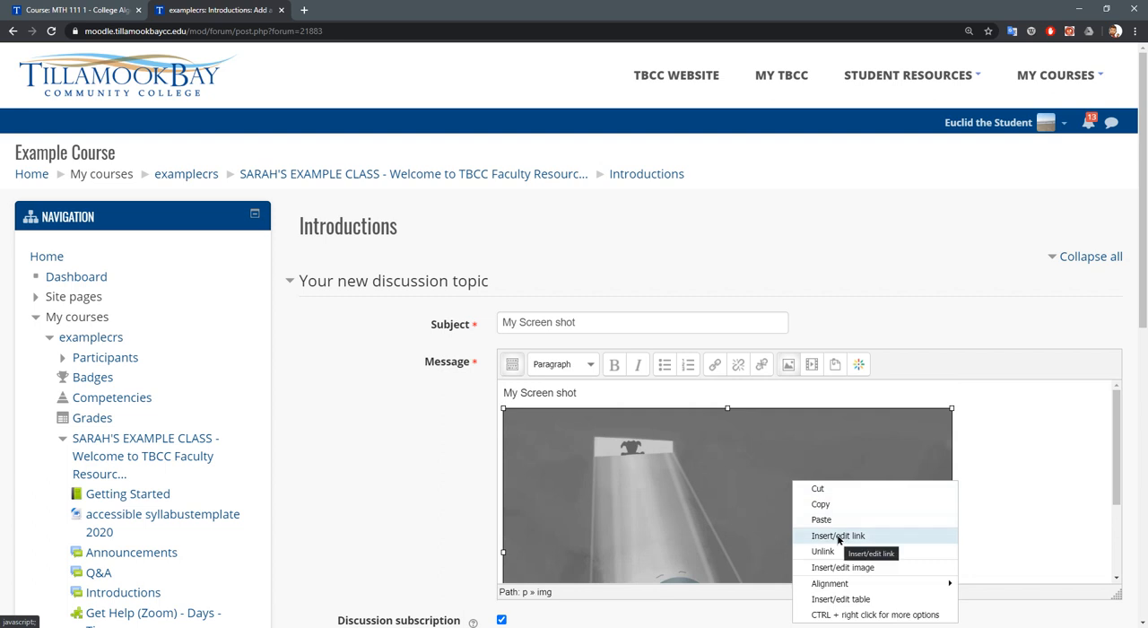
left_click(838, 534)
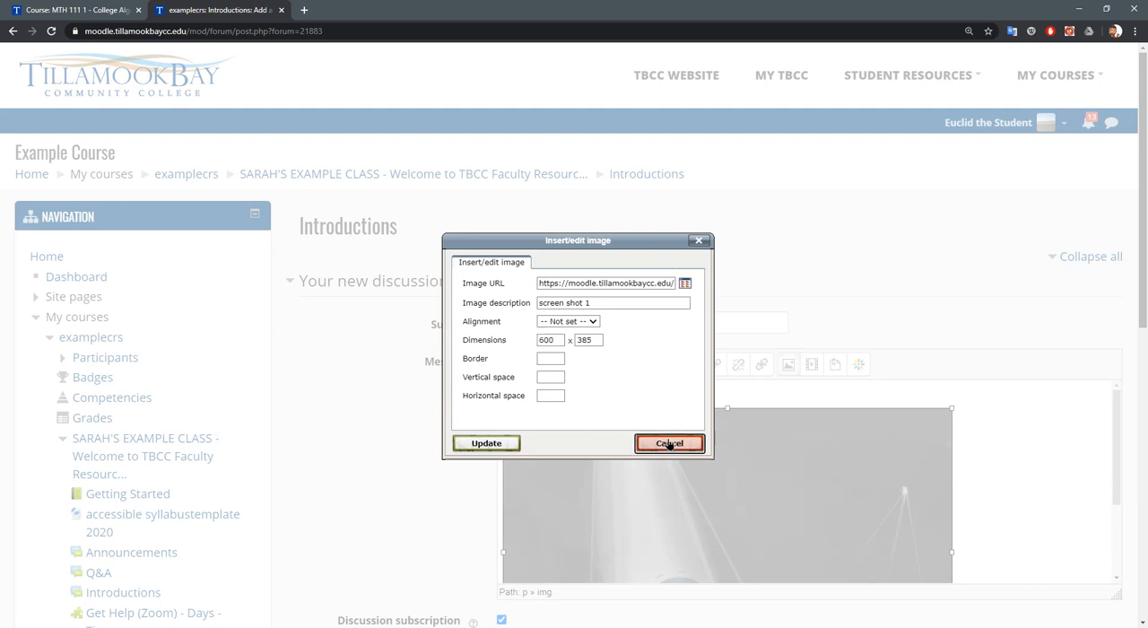
left_click(669, 441)
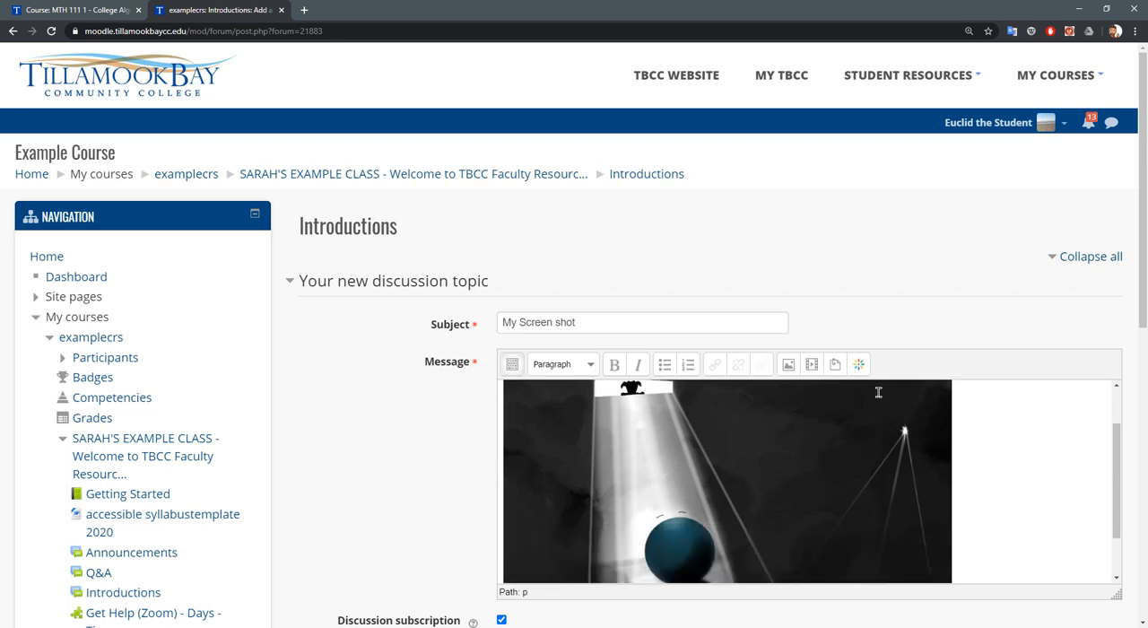
scroll("down", 3)
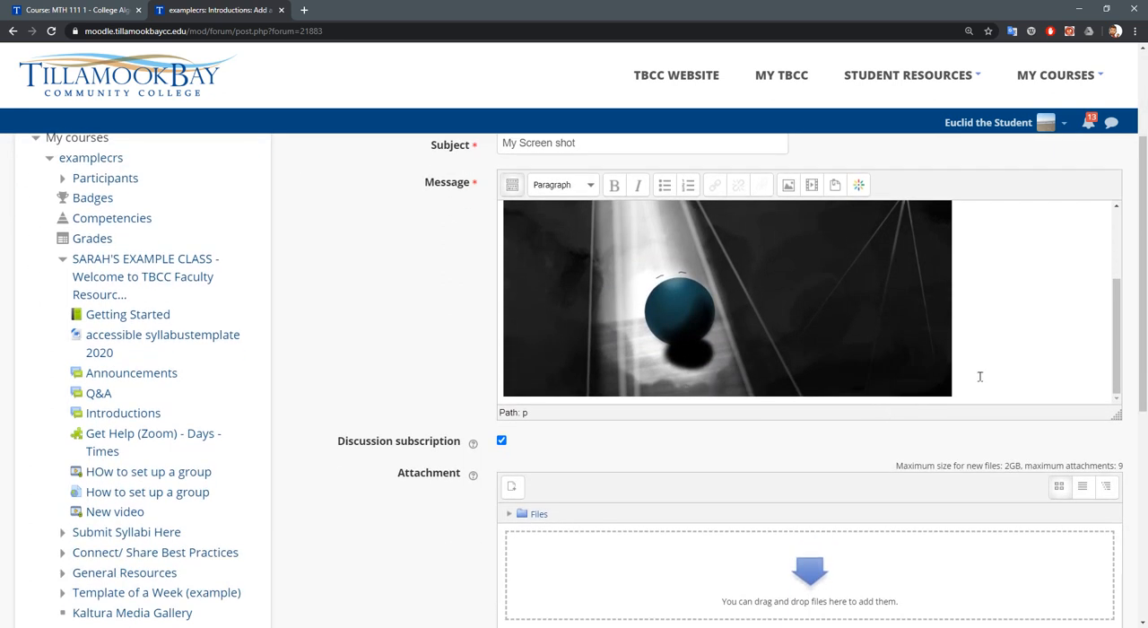
left_click(726, 301)
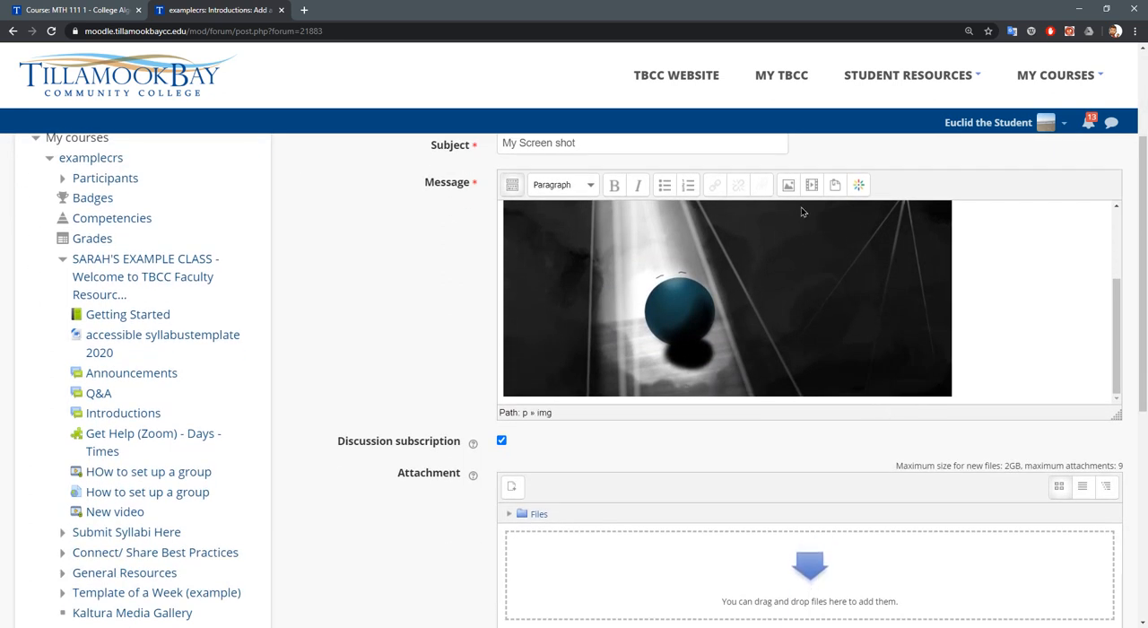
mouse_move(834, 184)
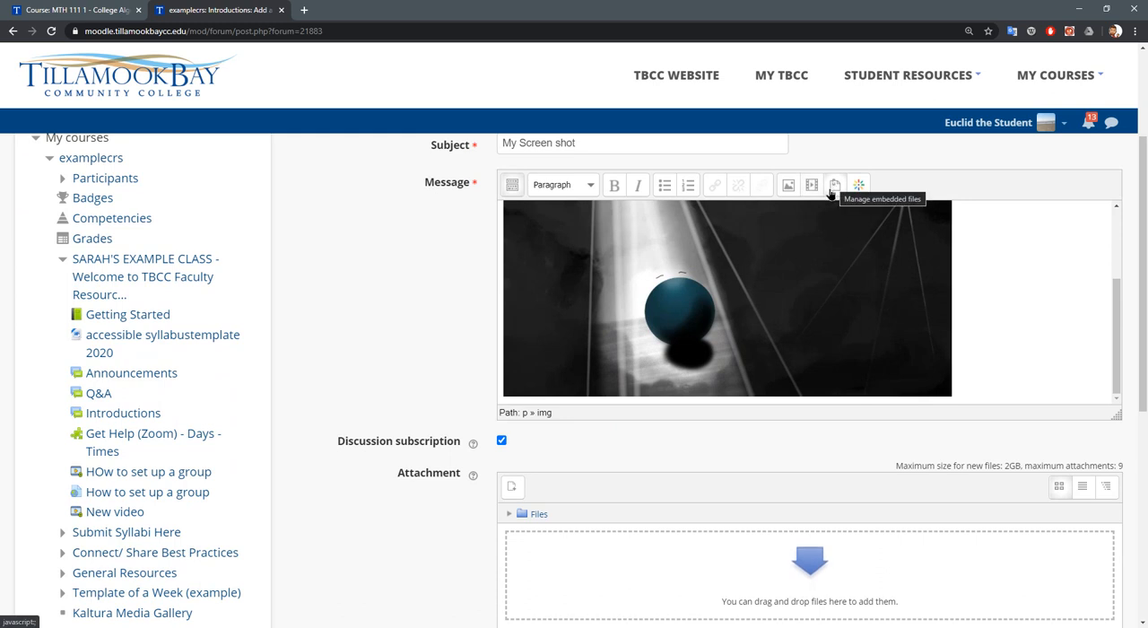
mouse_move(710, 317)
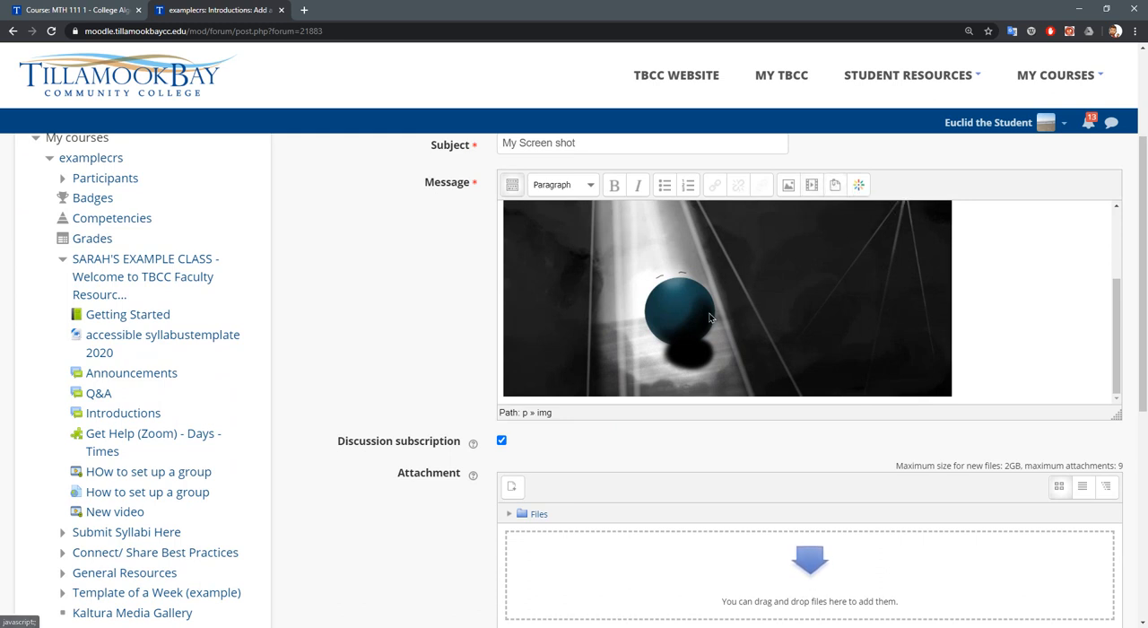
scroll("down", 3)
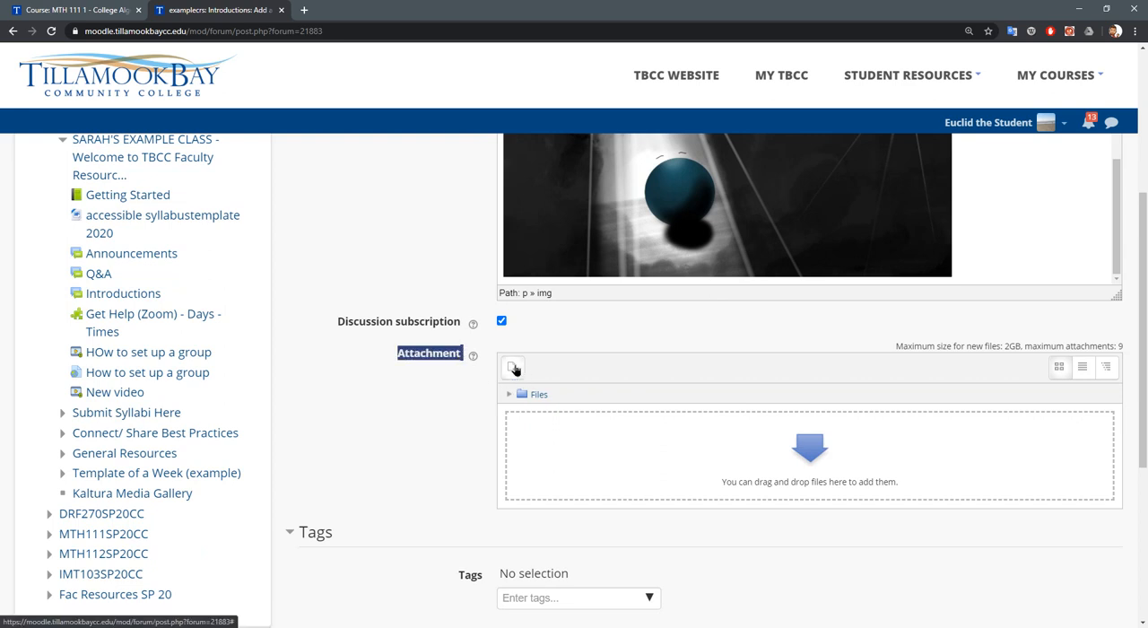
Select Mug v1(2).f3d from Downloads as the post attachment
left_click(513, 370)
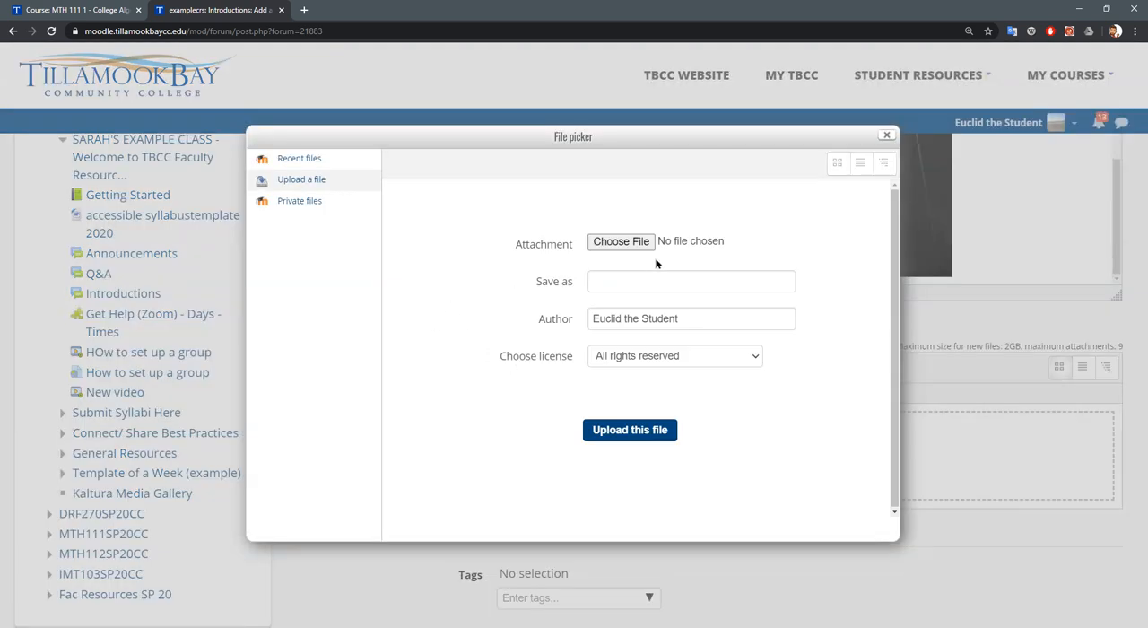
left_click(620, 240)
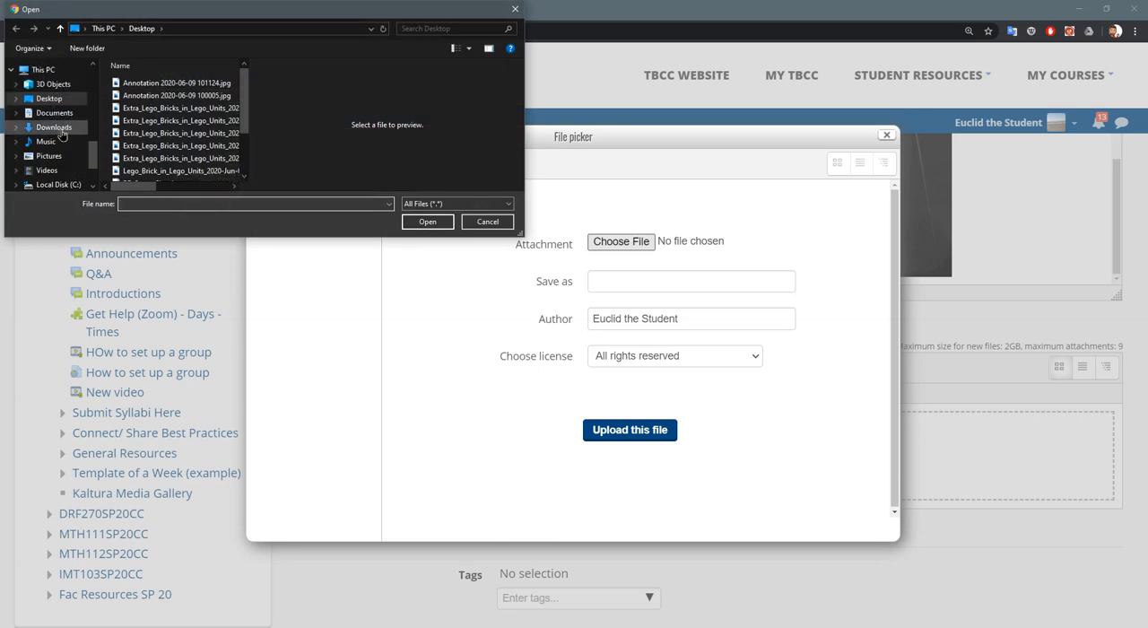
left_click(54, 126)
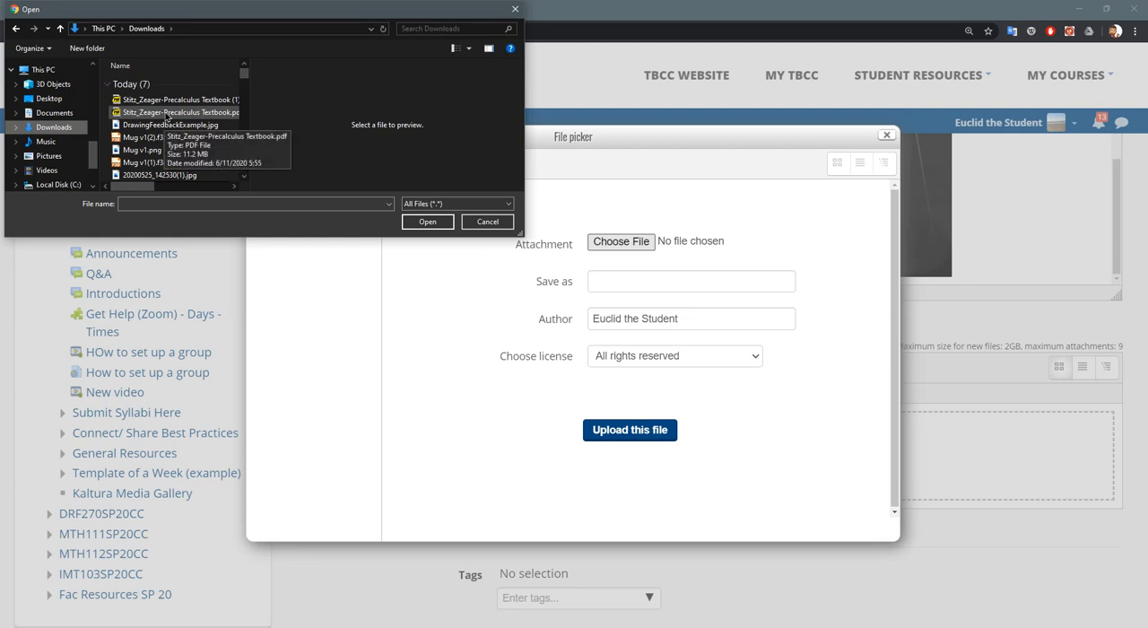
left_click(144, 136)
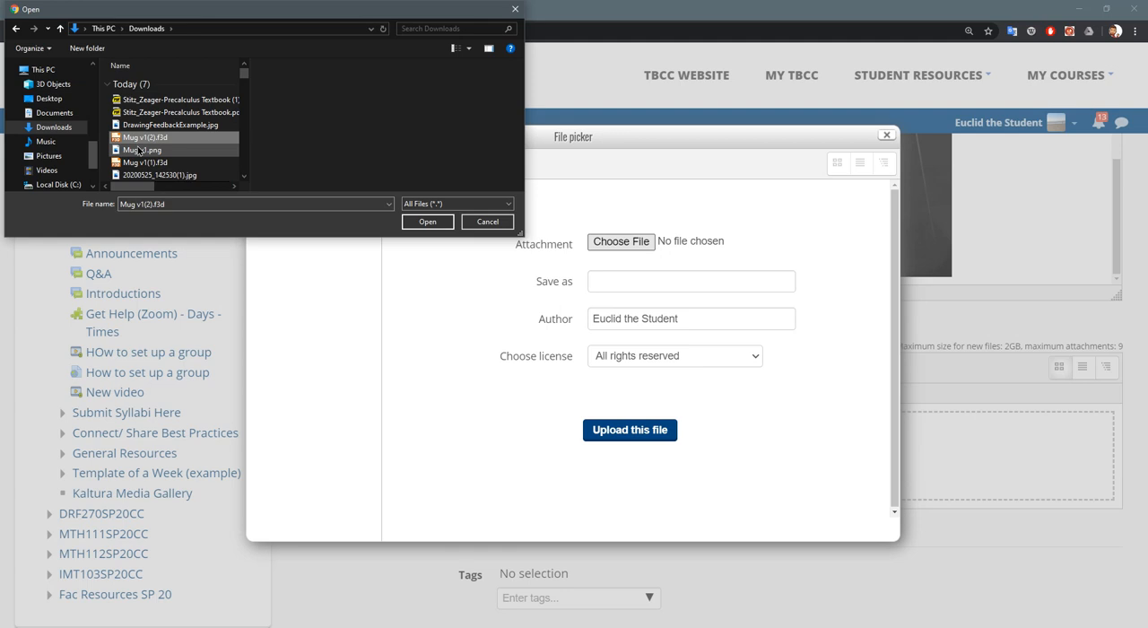
left_click(427, 222)
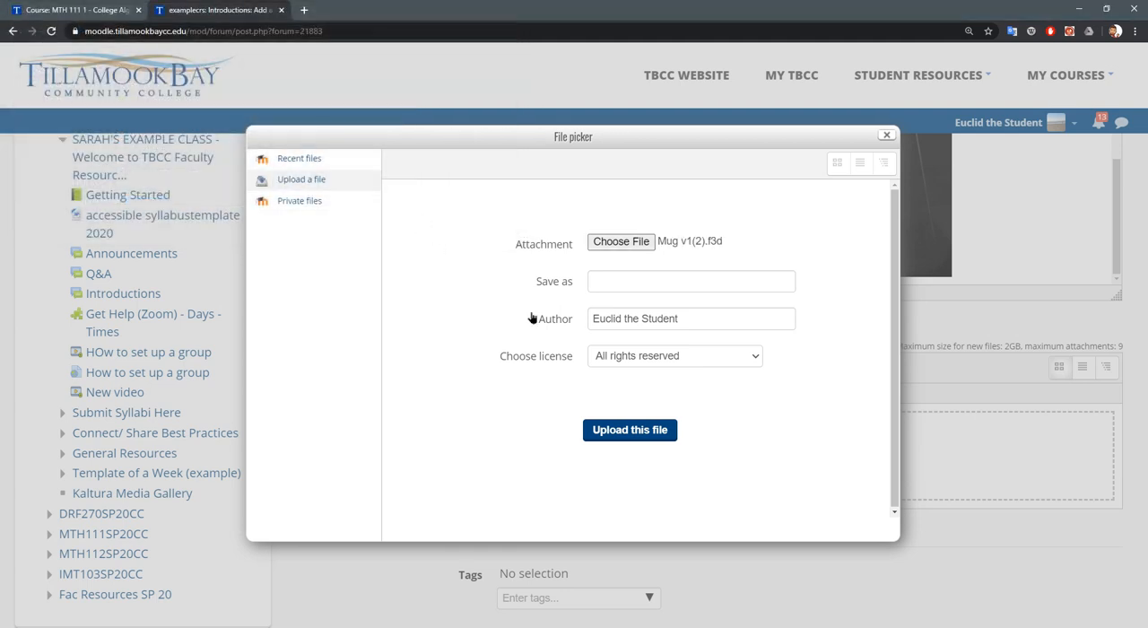
Upload the Mug v1(2).f3d attachment and post the discussion to the forum
left_click(690, 280)
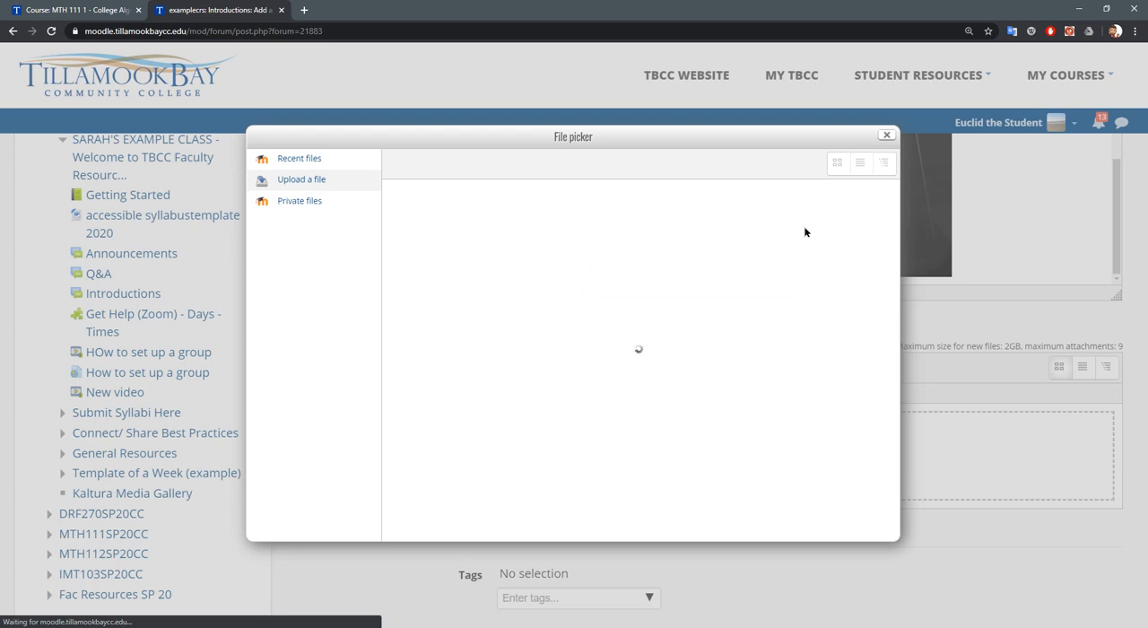
mouse_move(814, 253)
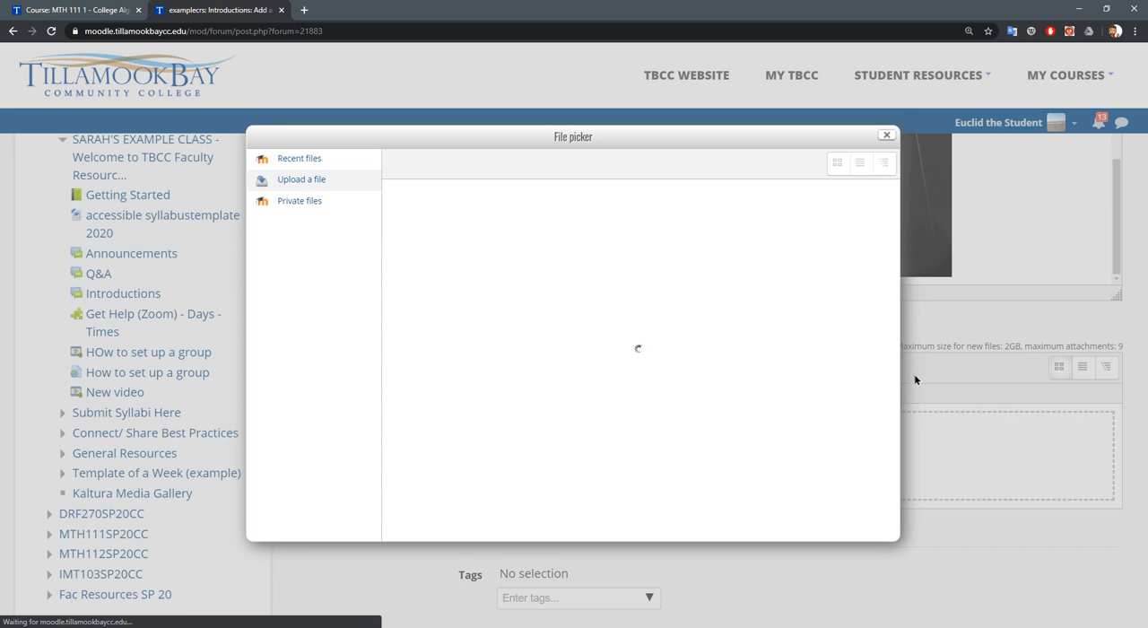
mouse_move(952, 357)
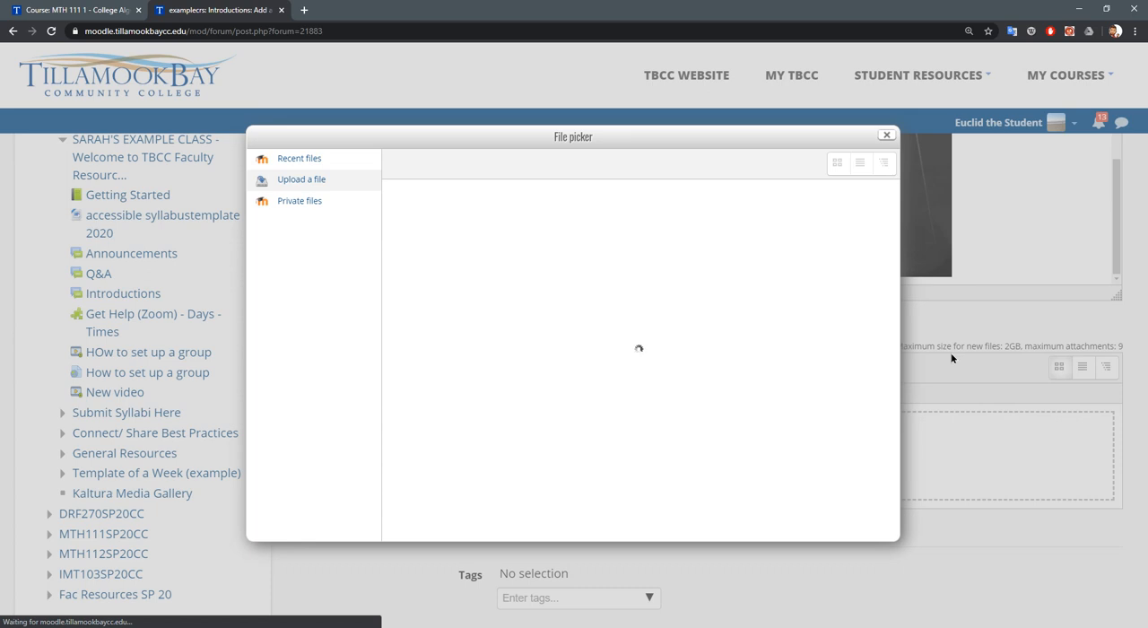
left_click(886, 134)
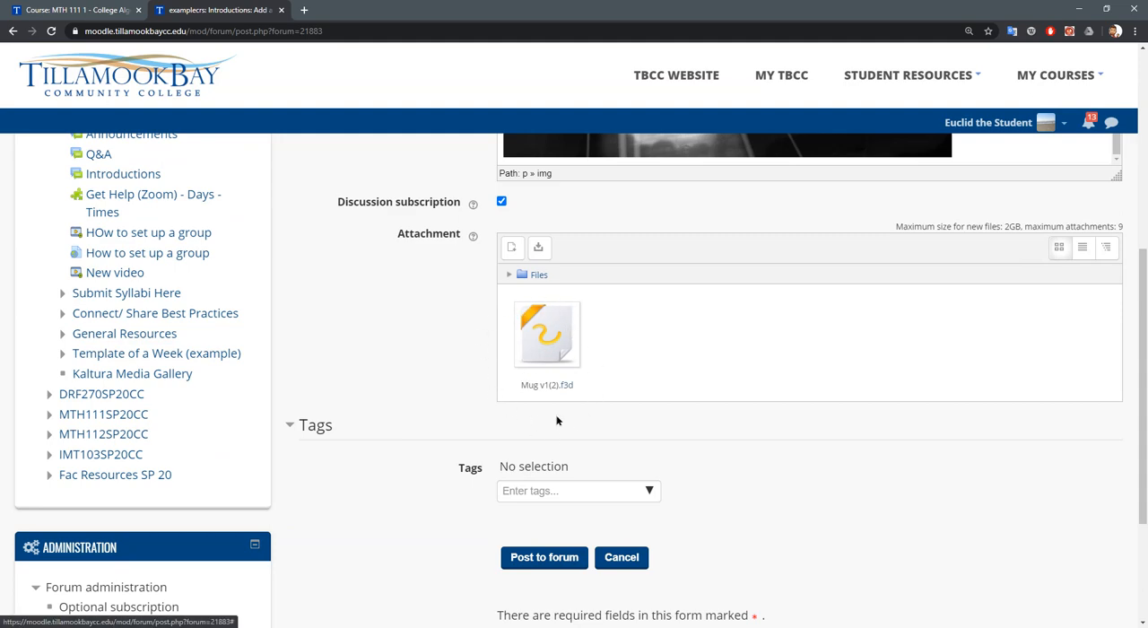
scroll("up", 3)
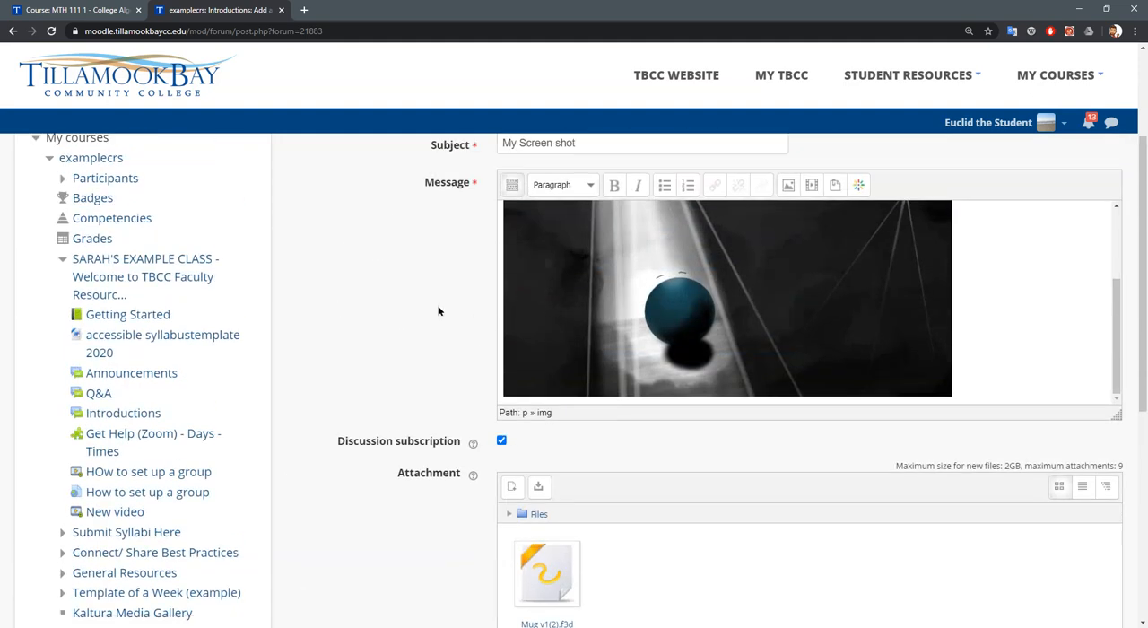
scroll("down", 3)
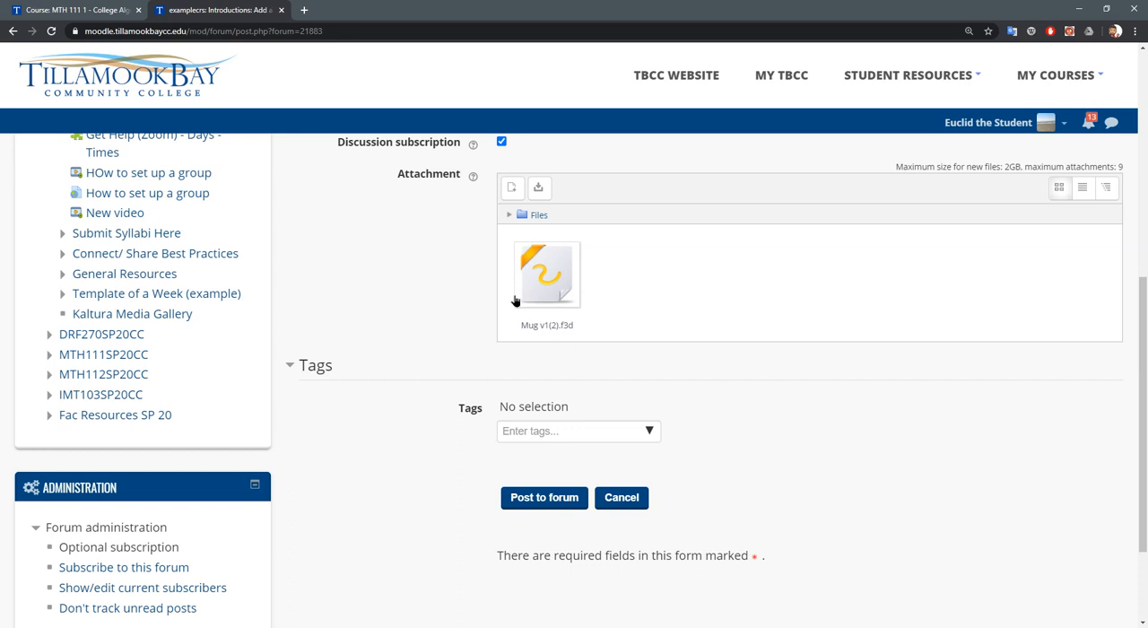
left_click(543, 497)
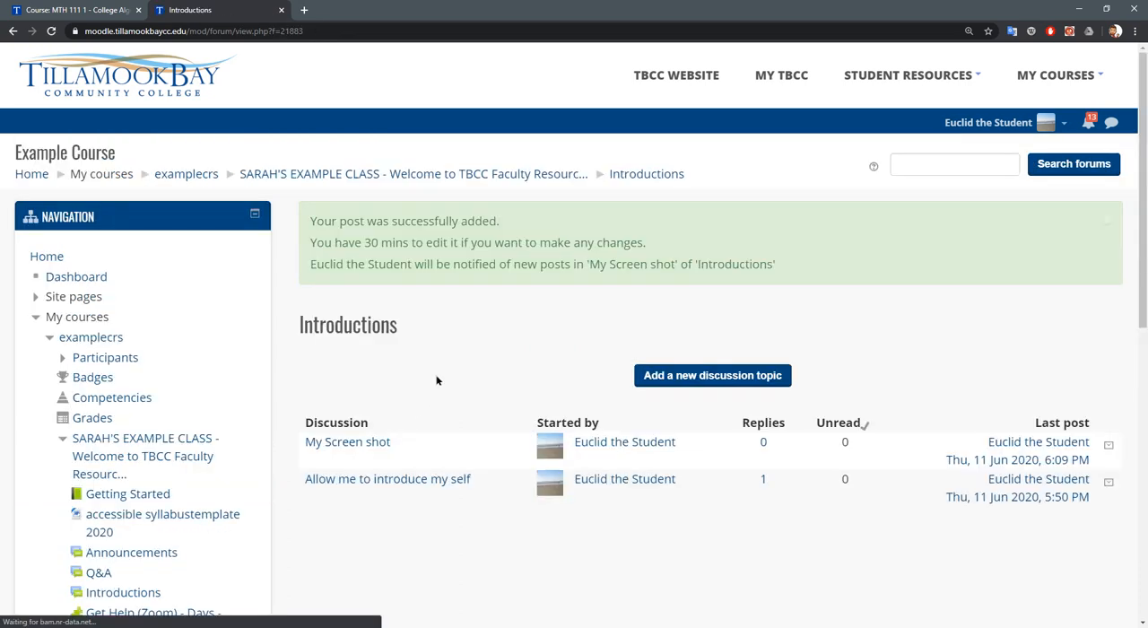
View the posted My Screen shot discussion with its picture and mug attachment
left_click(348, 441)
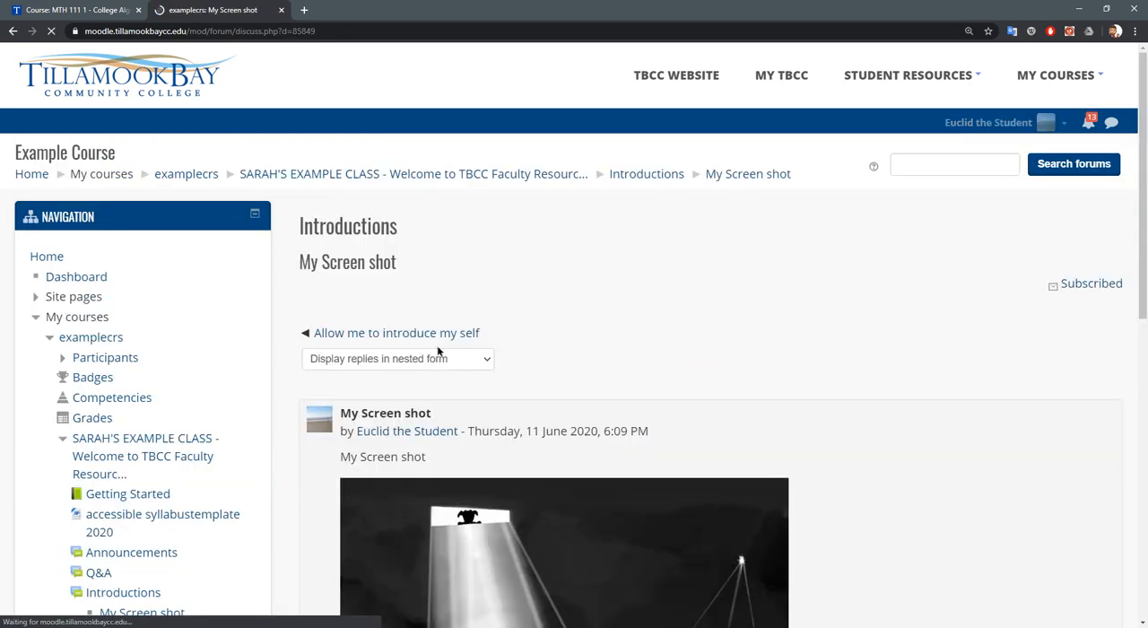
scroll("down", 3)
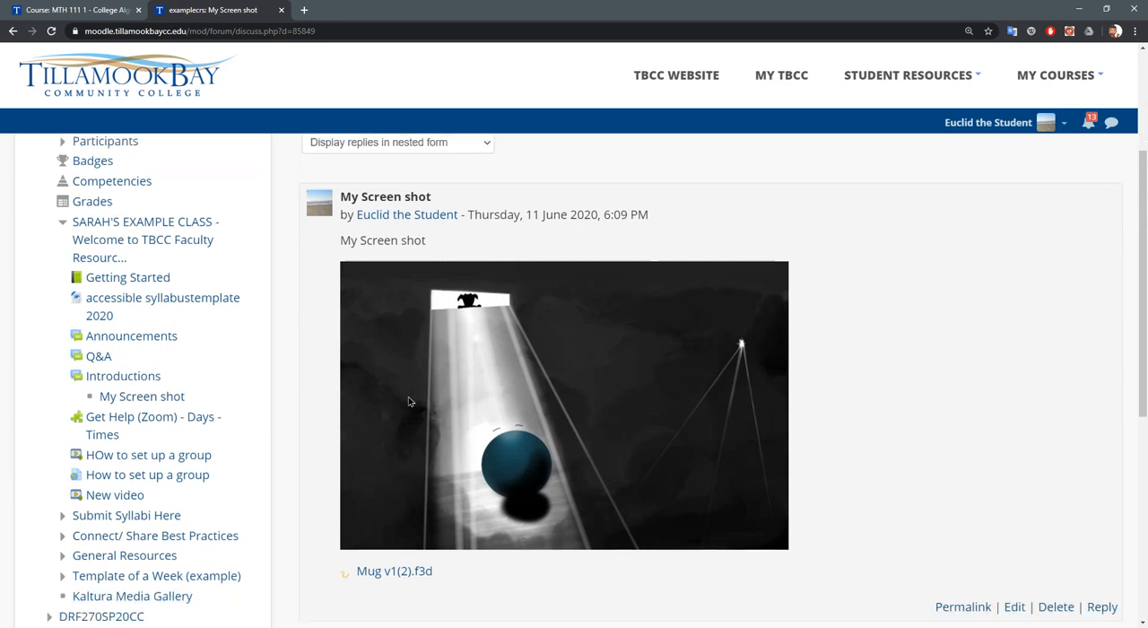
scroll("down", 3)
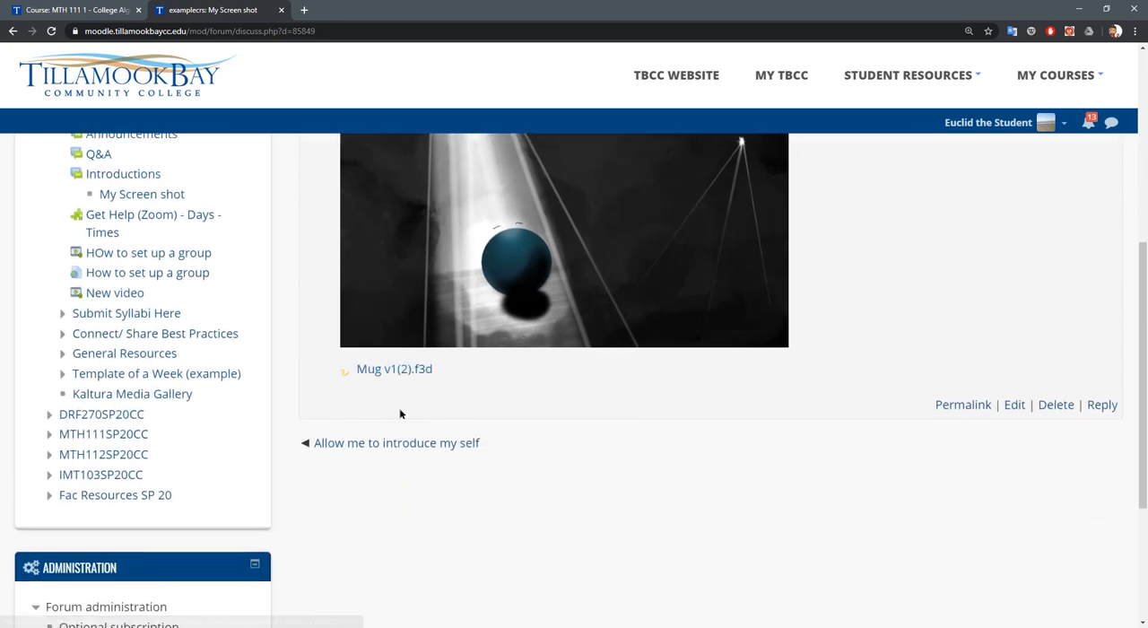
scroll("up", 3)
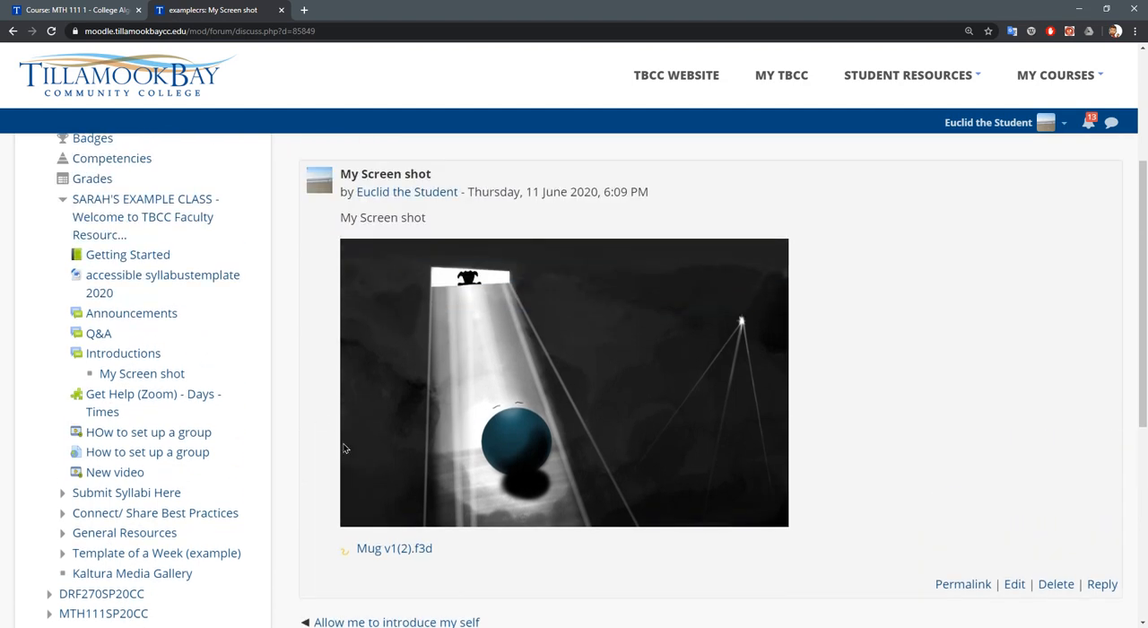
mouse_move(475, 574)
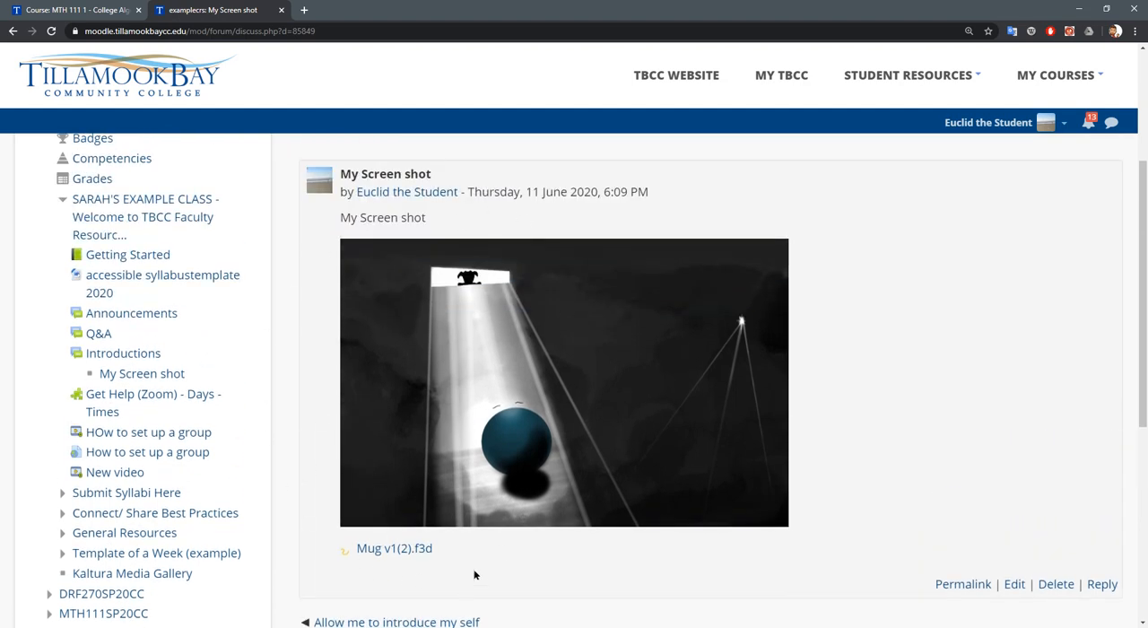